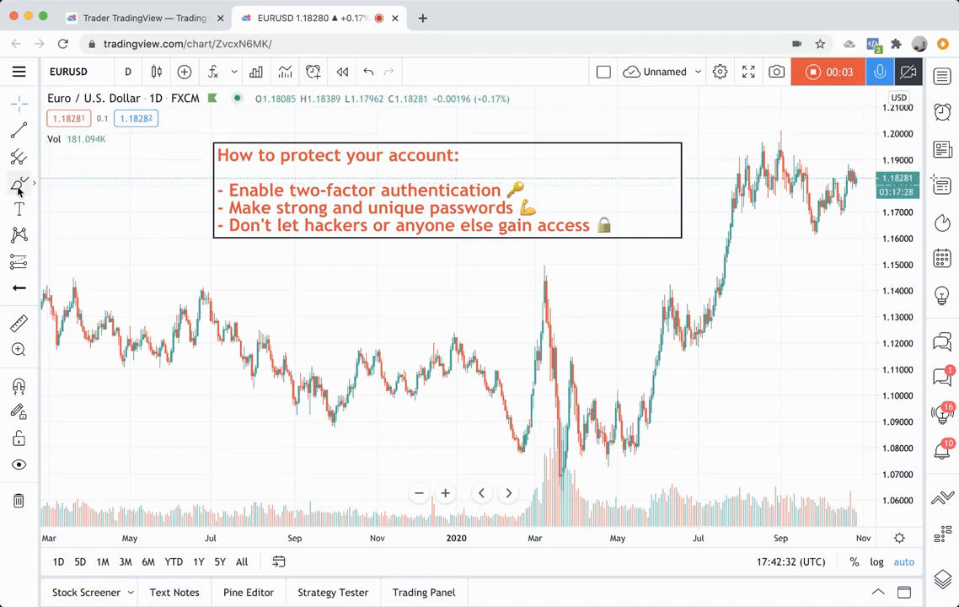
- Mark under the note heading and switch to the TradingView profile page
{"action": "left_click_drag", "start_coordinate": [218, 168], "coordinate": [331, 172]}
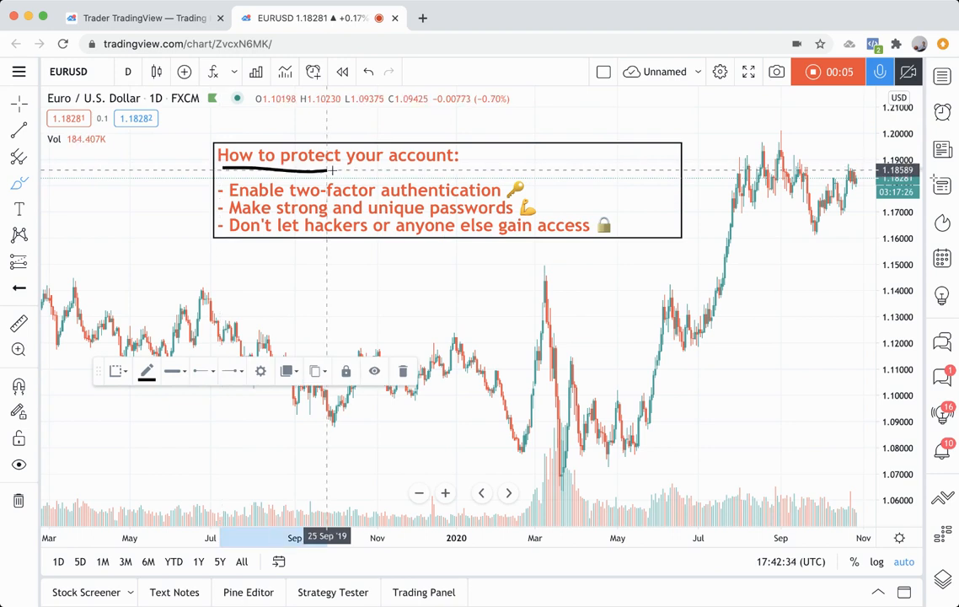
{"action": "mouse_move", "coordinate": [239, 172]}
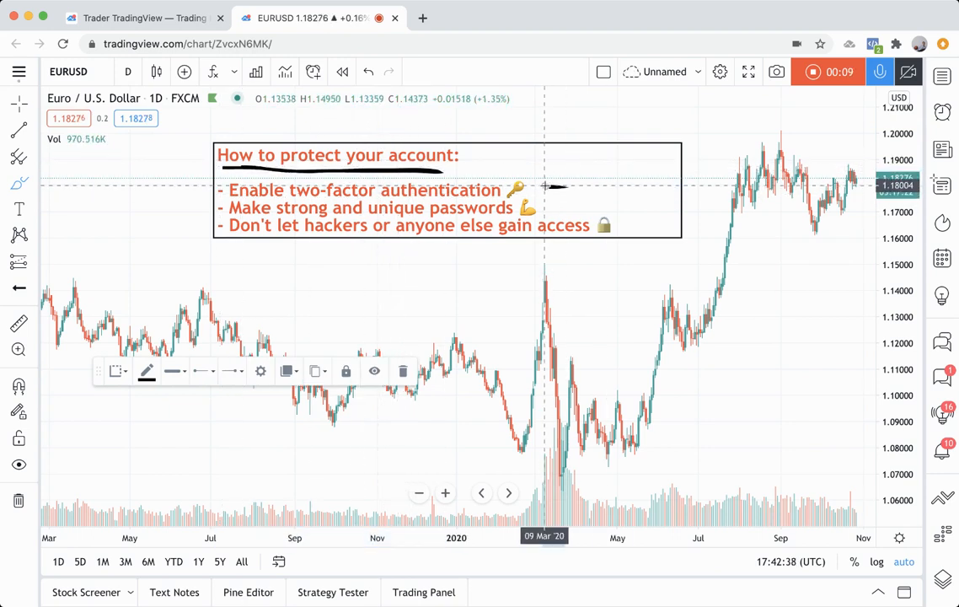
{"action": "mouse_move", "coordinate": [554, 202]}
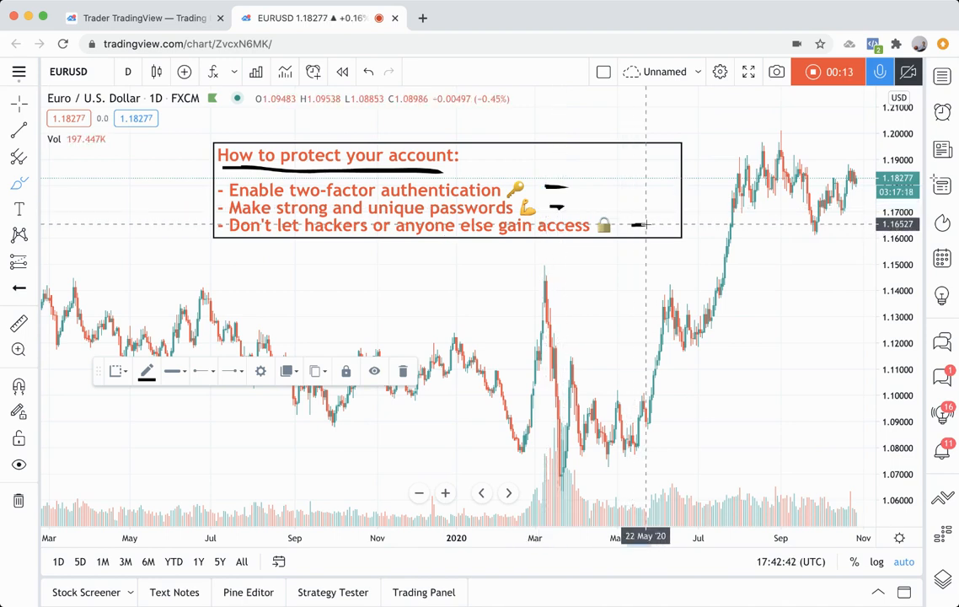
{"action": "mouse_move", "coordinate": [556, 307]}
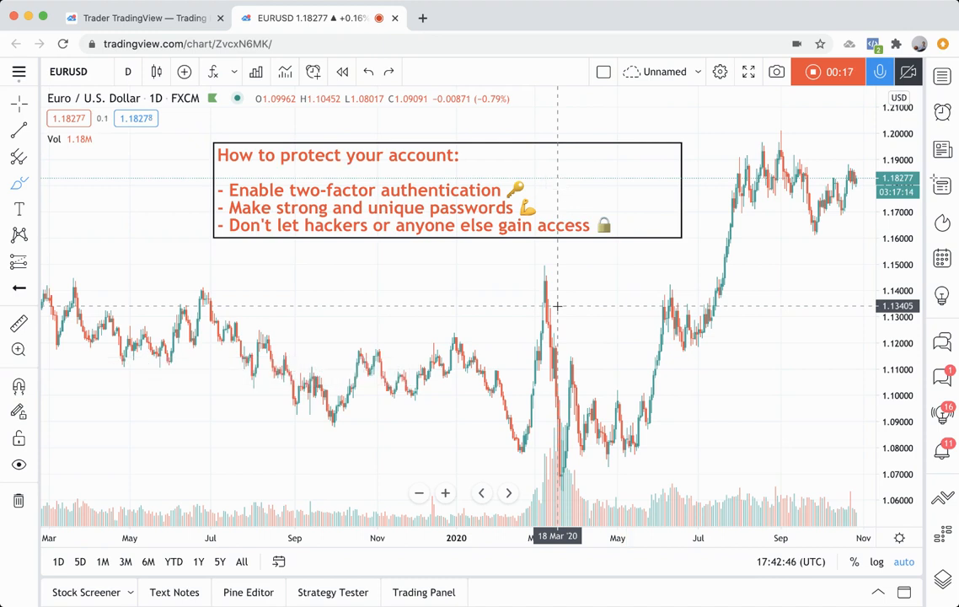
{"action": "mouse_move", "coordinate": [223, 260]}
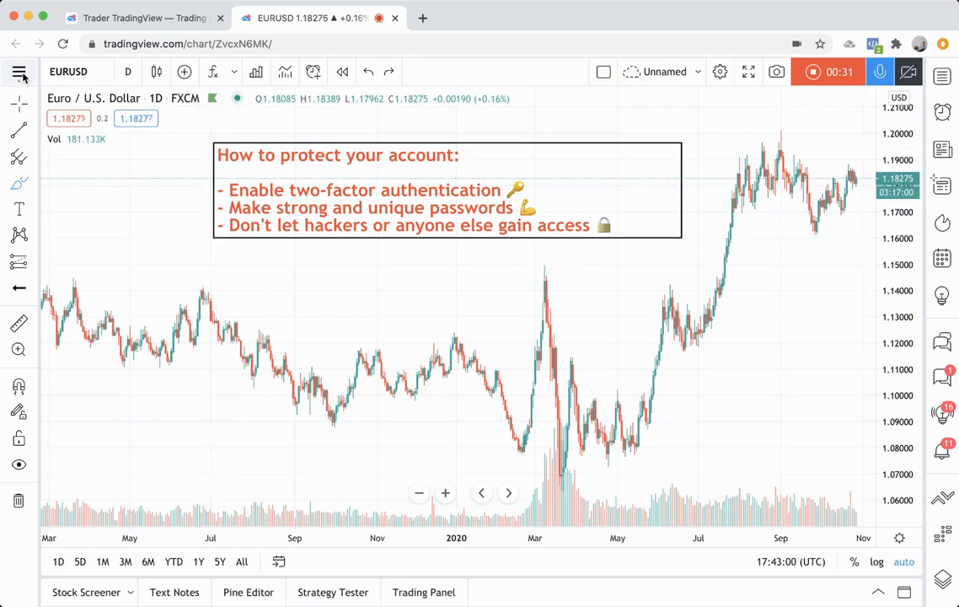
{"action": "left_click", "coordinate": [21, 71]}
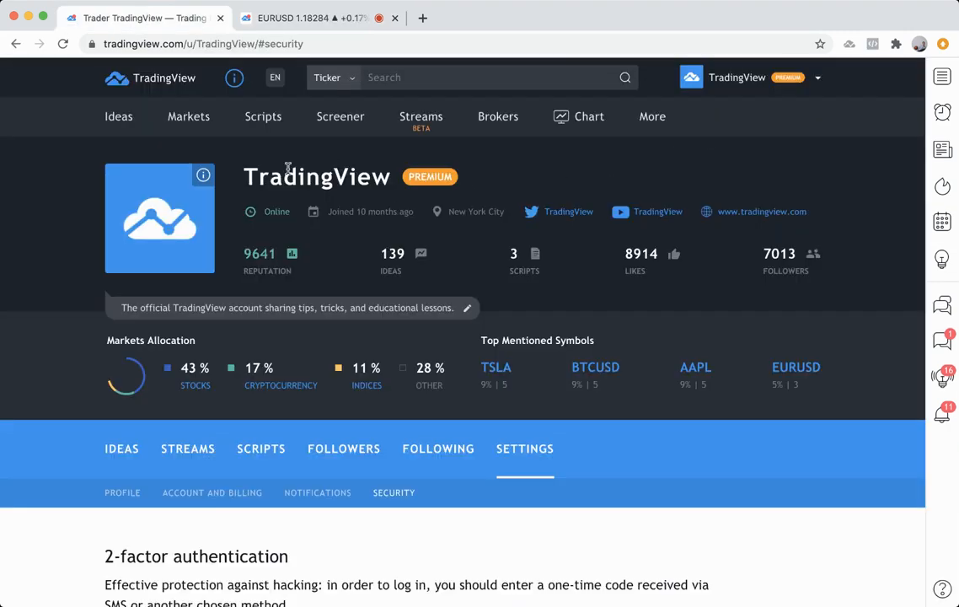
{"action": "mouse_move", "coordinate": [237, 279]}
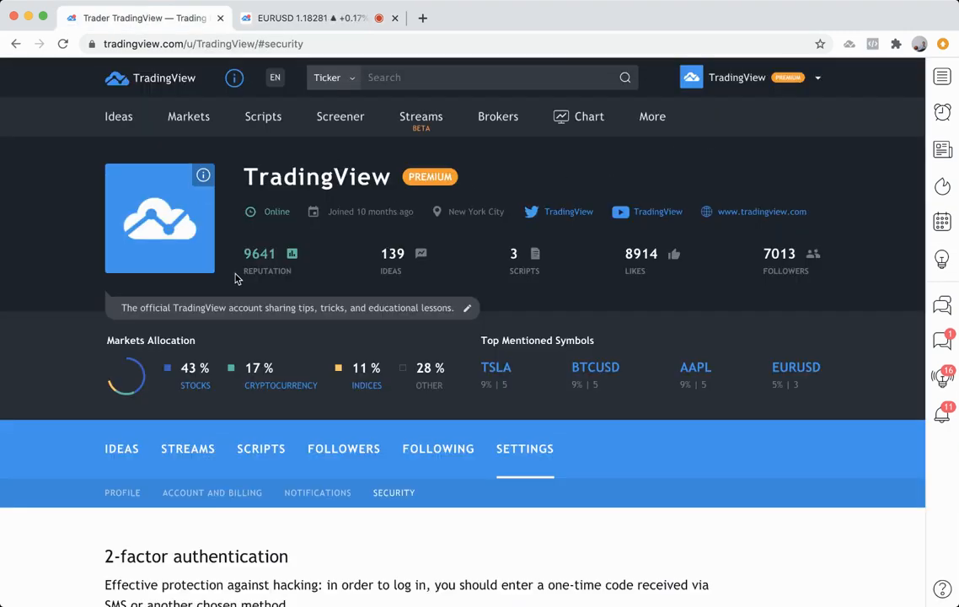
{"action": "mouse_move", "coordinate": [293, 212]}
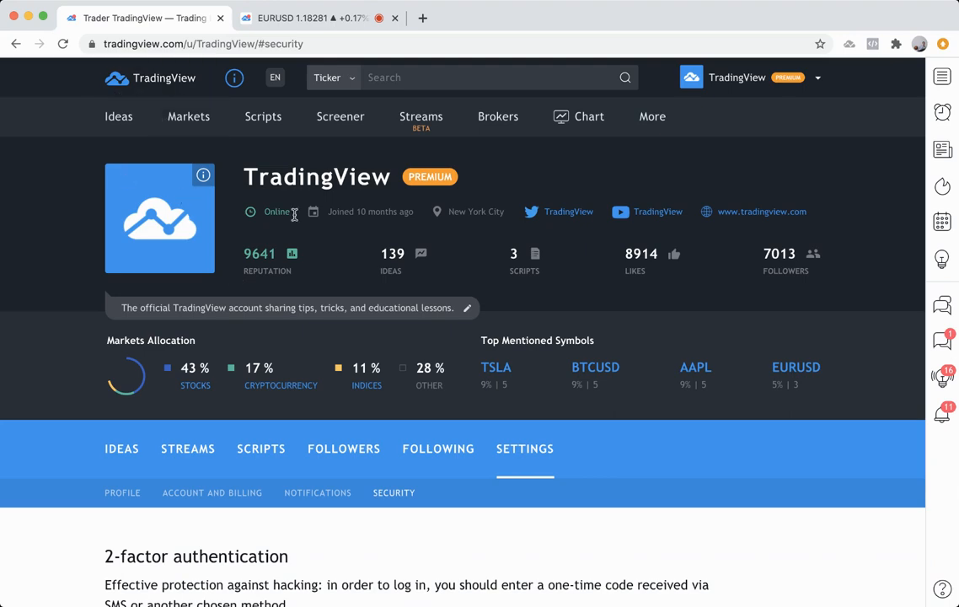
{"action": "left_click", "coordinate": [118, 116]}
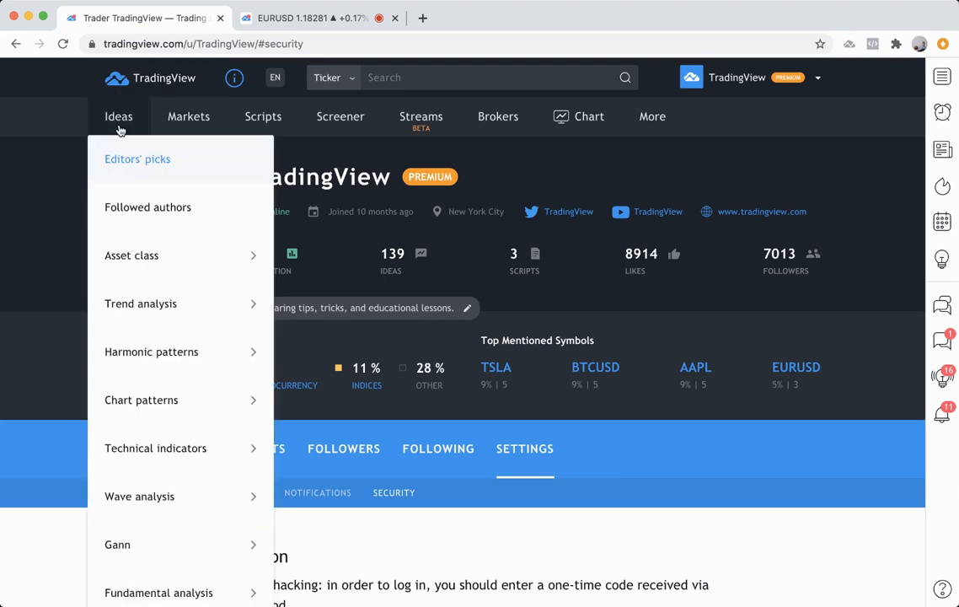
{"action": "left_click", "coordinate": [341, 116]}
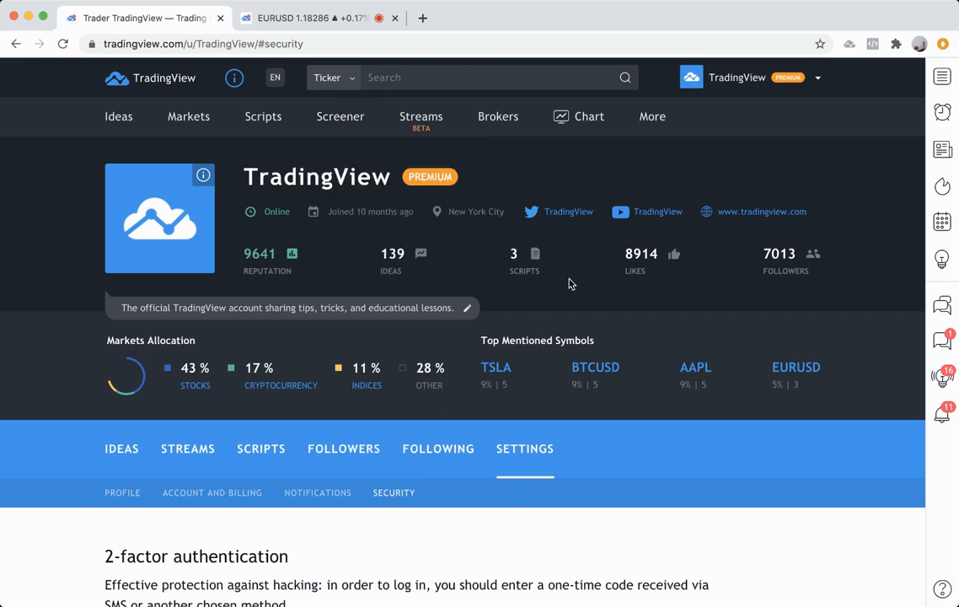
{"action": "mouse_move", "coordinate": [749, 78]}
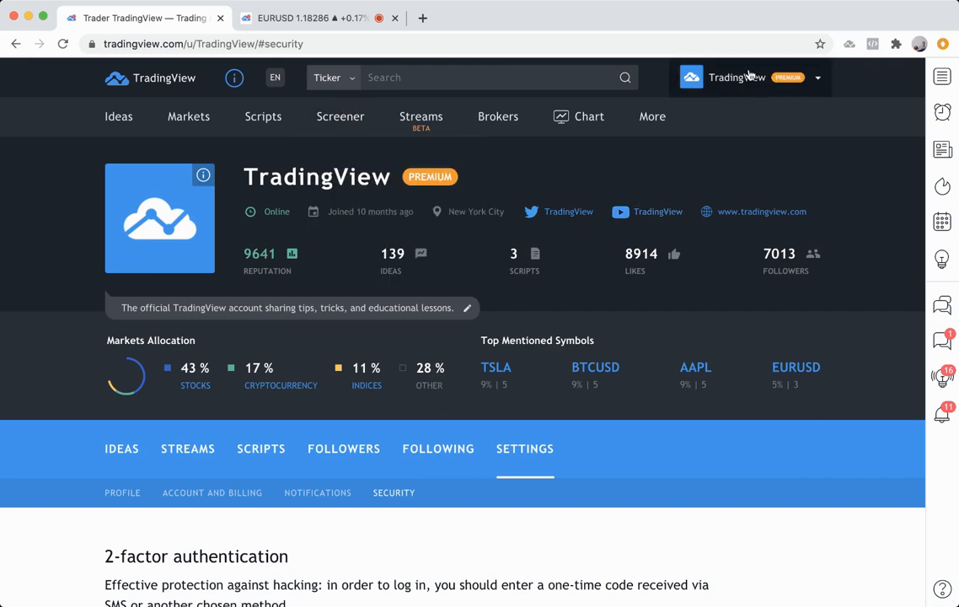
- Reach the profile settings' Security section showing two-factor authentication
{"action": "left_click", "coordinate": [121, 492]}
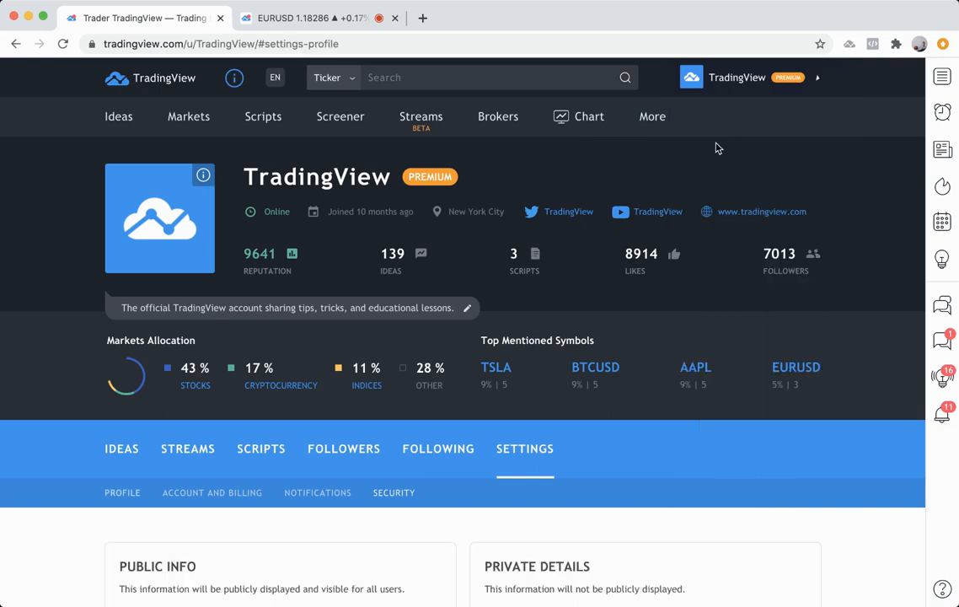
{"action": "mouse_move", "coordinate": [595, 236]}
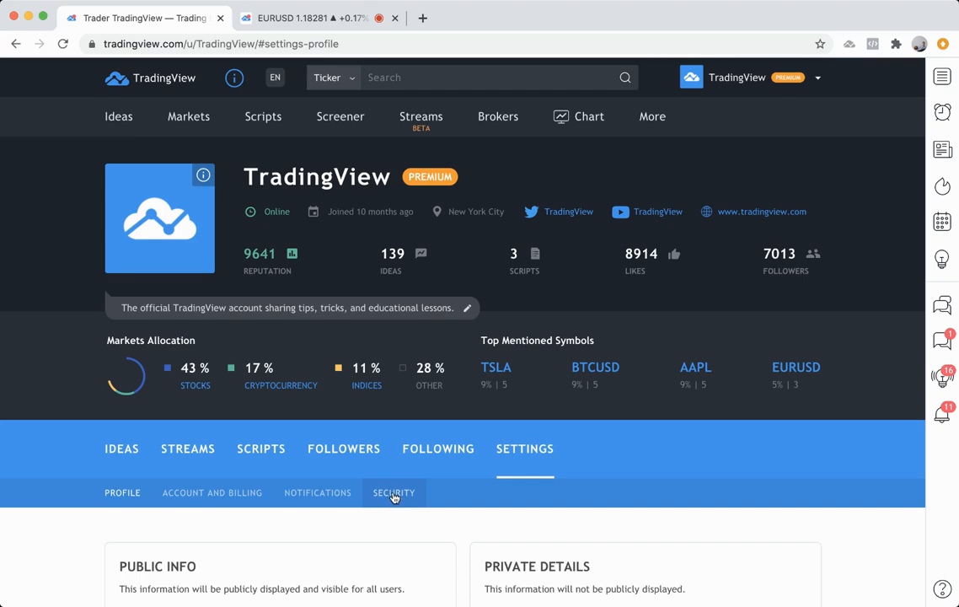
{"action": "left_click", "coordinate": [394, 492]}
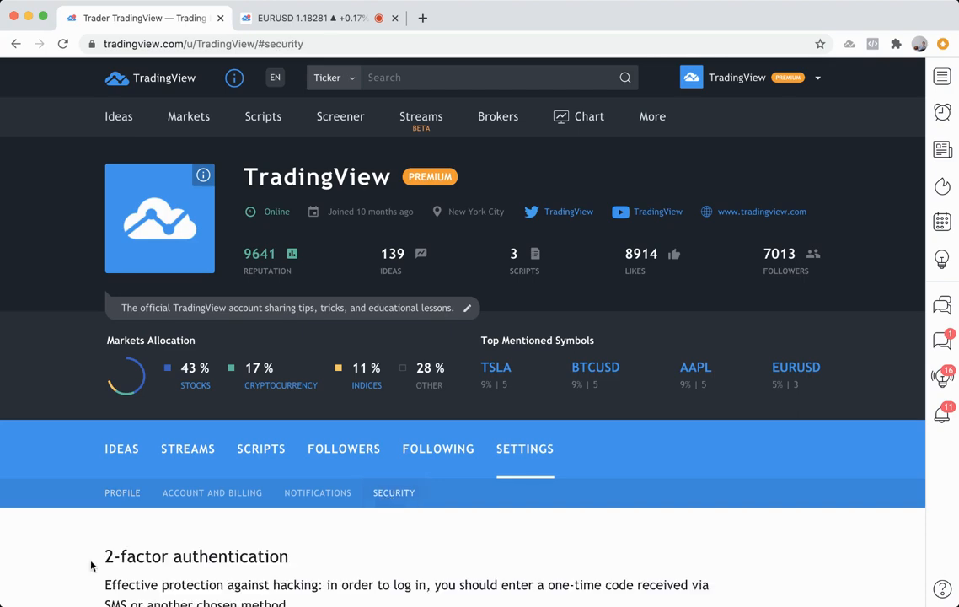
{"action": "scroll", "scroll_direction": "down", "scroll_amount": 3}
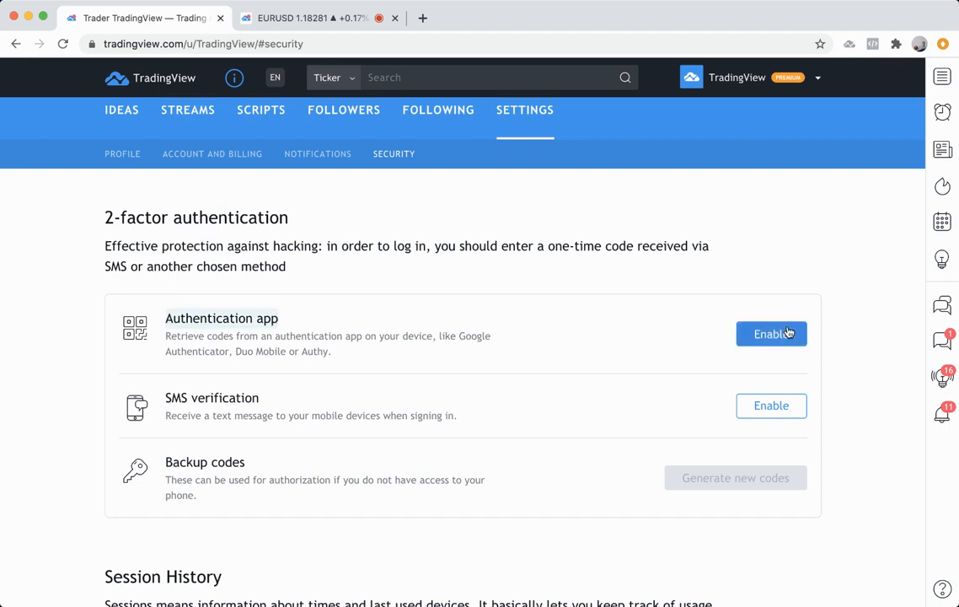
{"action": "mouse_move", "coordinate": [246, 398]}
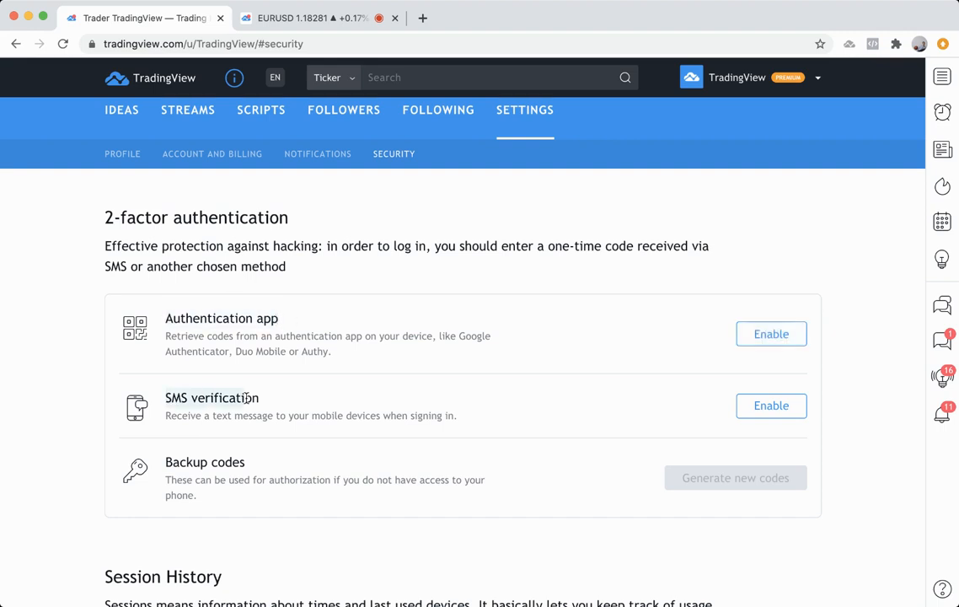
{"action": "mouse_move", "coordinate": [772, 405]}
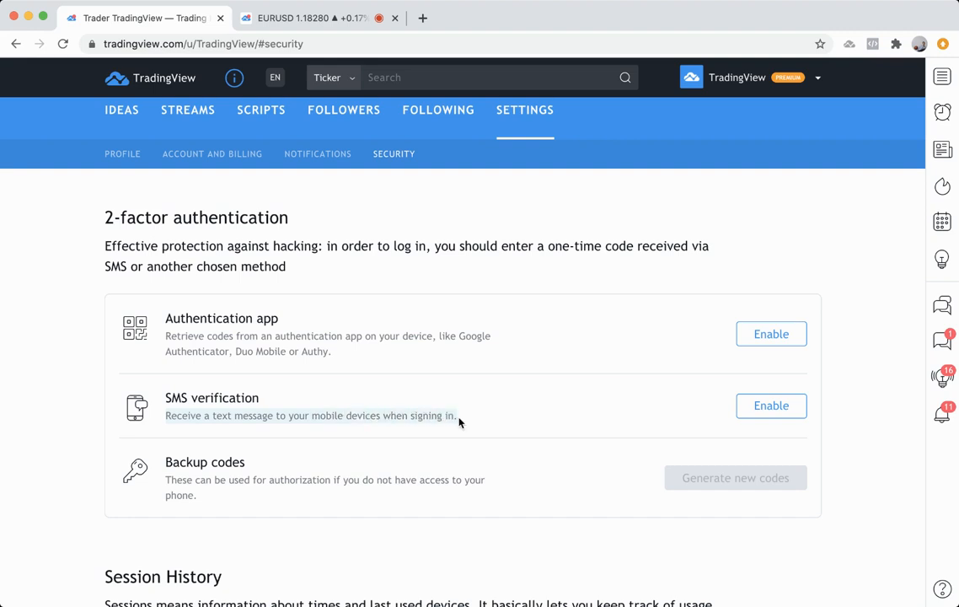
{"action": "mouse_move", "coordinate": [435, 415]}
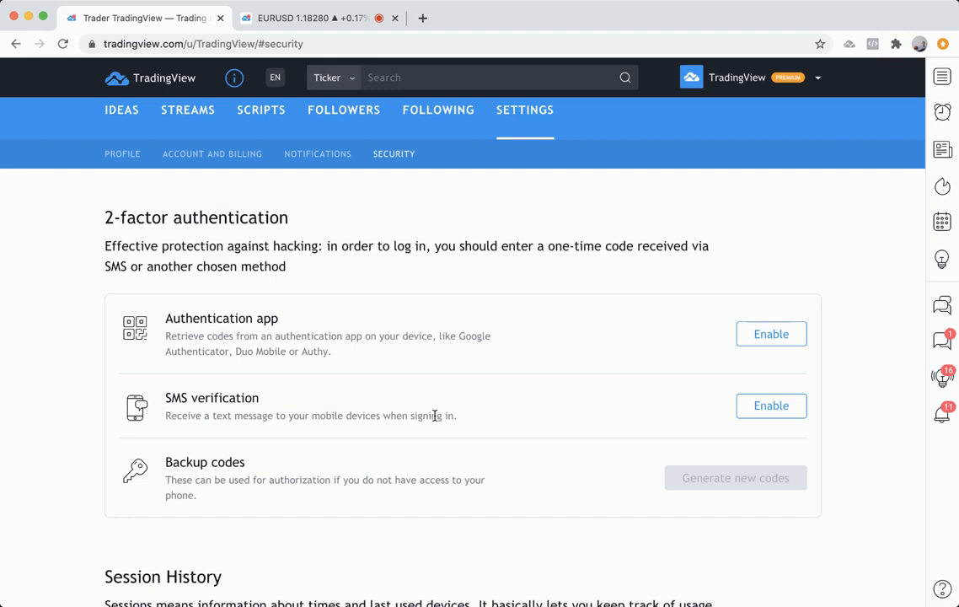
{"action": "mouse_move", "coordinate": [771, 404]}
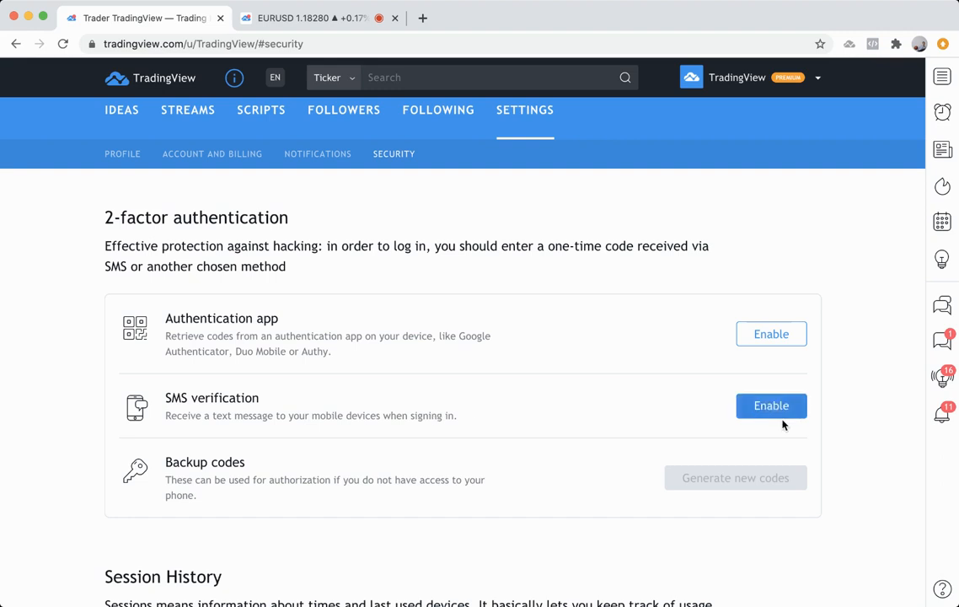
- Start enabling SMS verification, then dismiss the phone-number prompt
{"action": "left_click", "coordinate": [769, 405]}
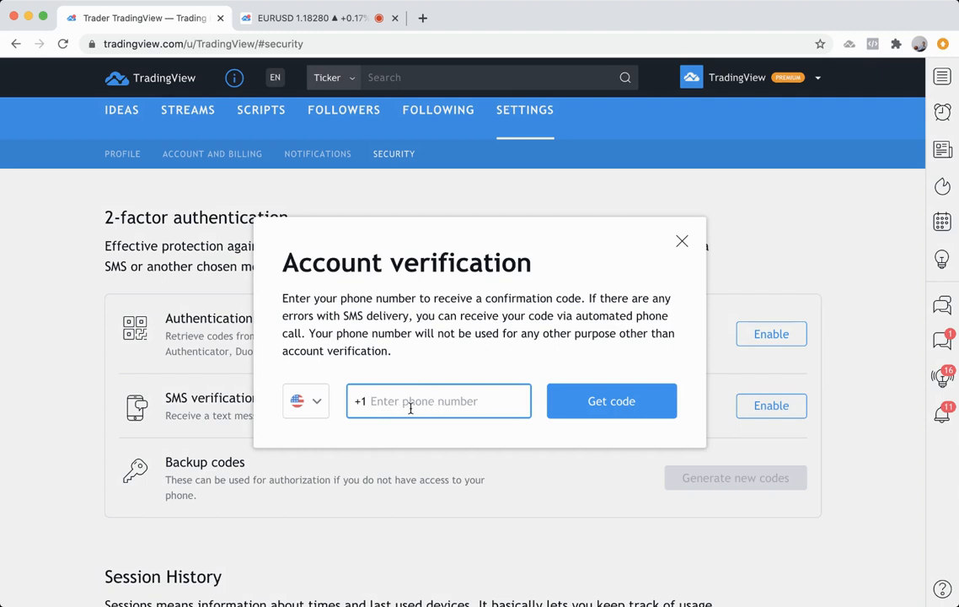
{"action": "mouse_move", "coordinate": [610, 401]}
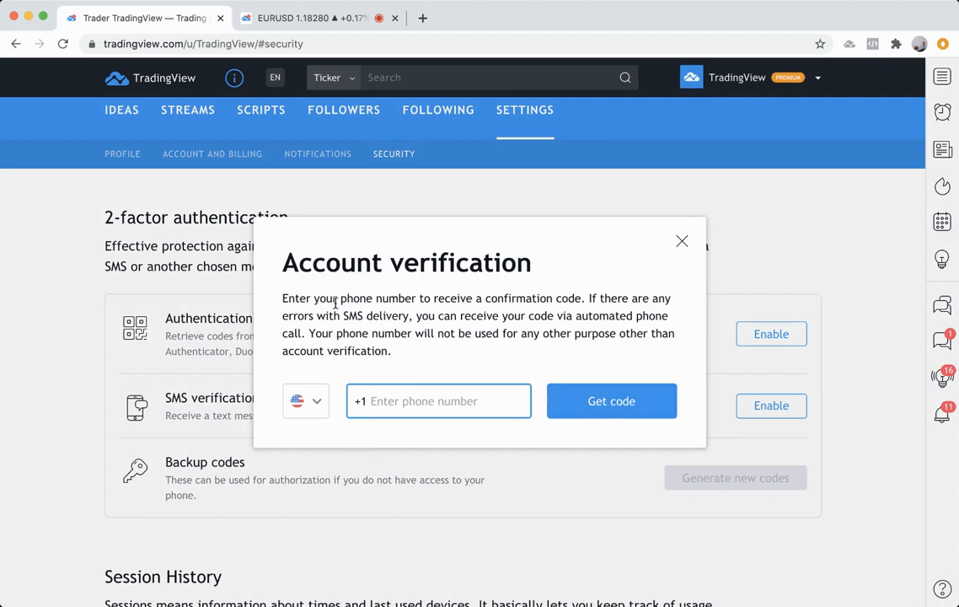
{"action": "mouse_move", "coordinate": [768, 213]}
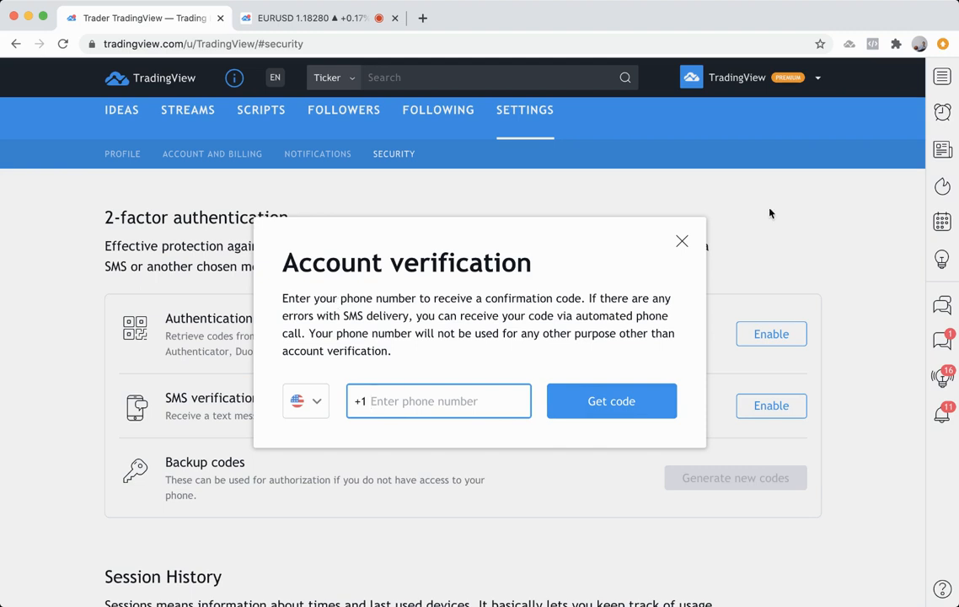
{"action": "left_click", "coordinate": [681, 241]}
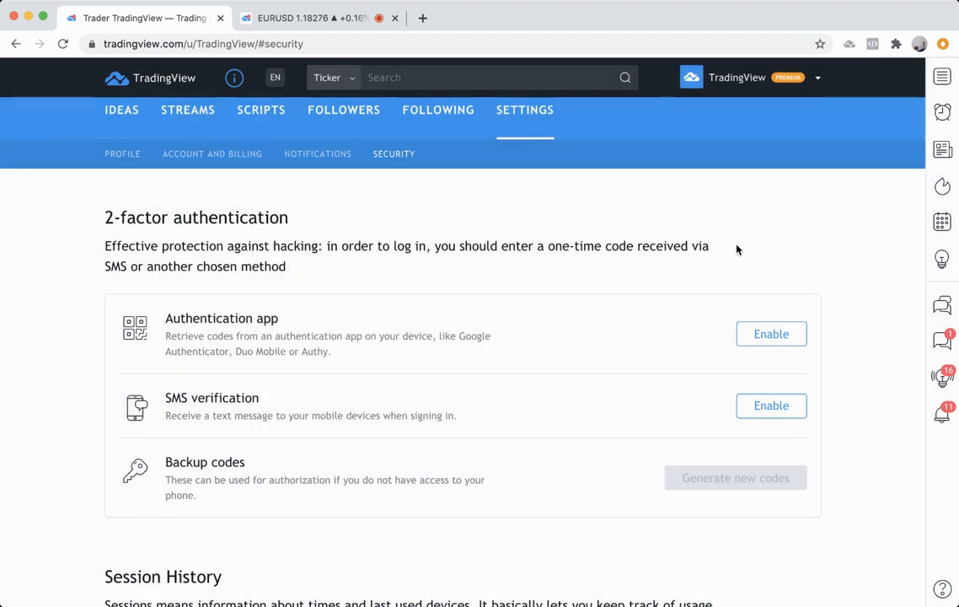
{"action": "mouse_move", "coordinate": [638, 357]}
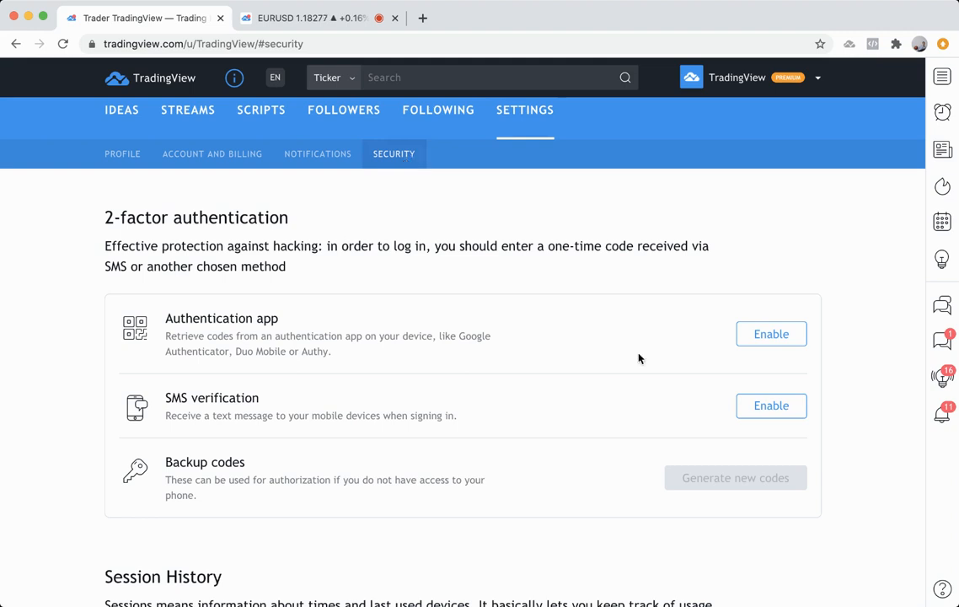
- Leave the Security page and return to the EURUSD chart with the protection note
{"action": "left_click", "coordinate": [770, 404]}
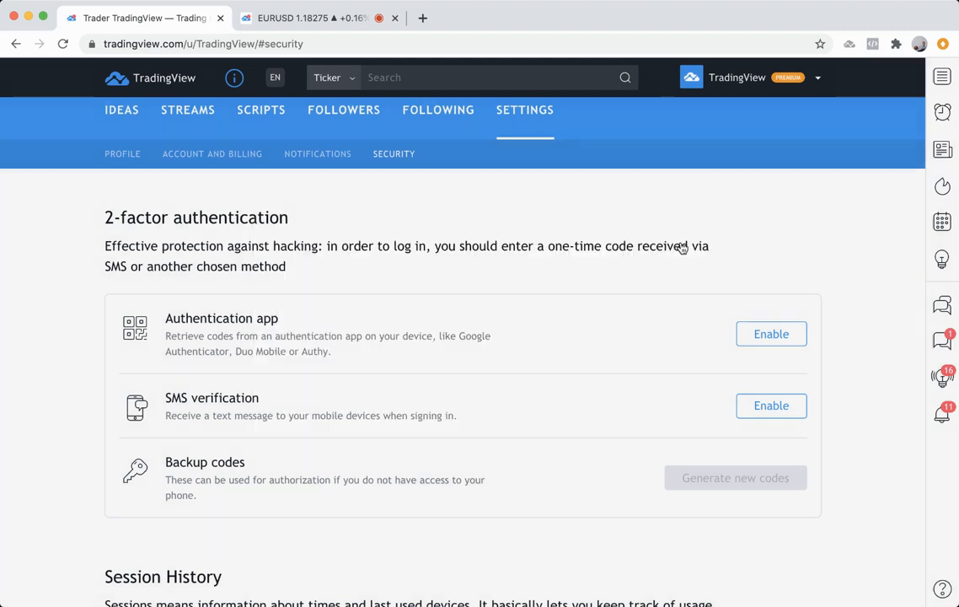
{"action": "scroll", "scroll_direction": "down", "scroll_amount": 3}
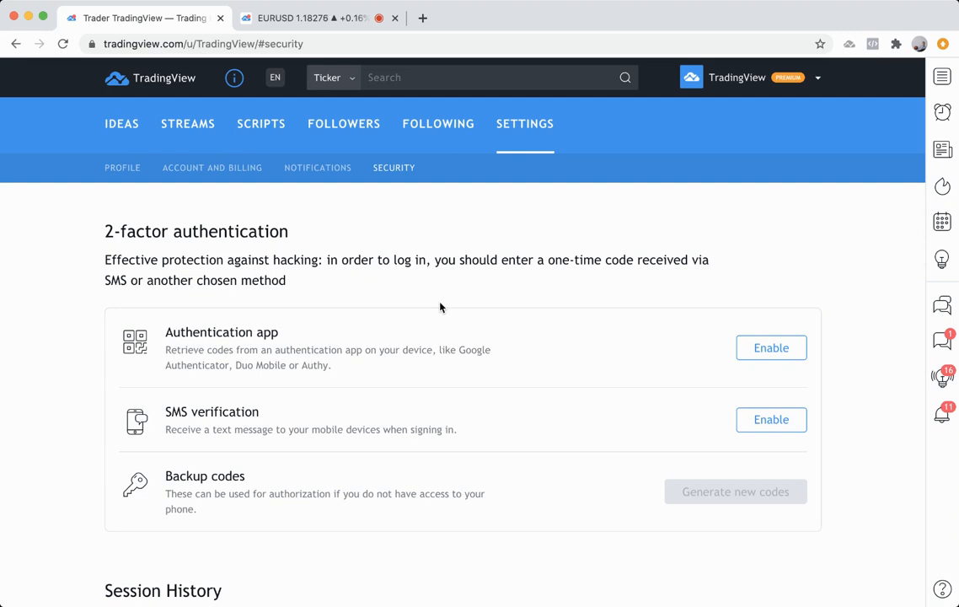
{"action": "mouse_move", "coordinate": [408, 259]}
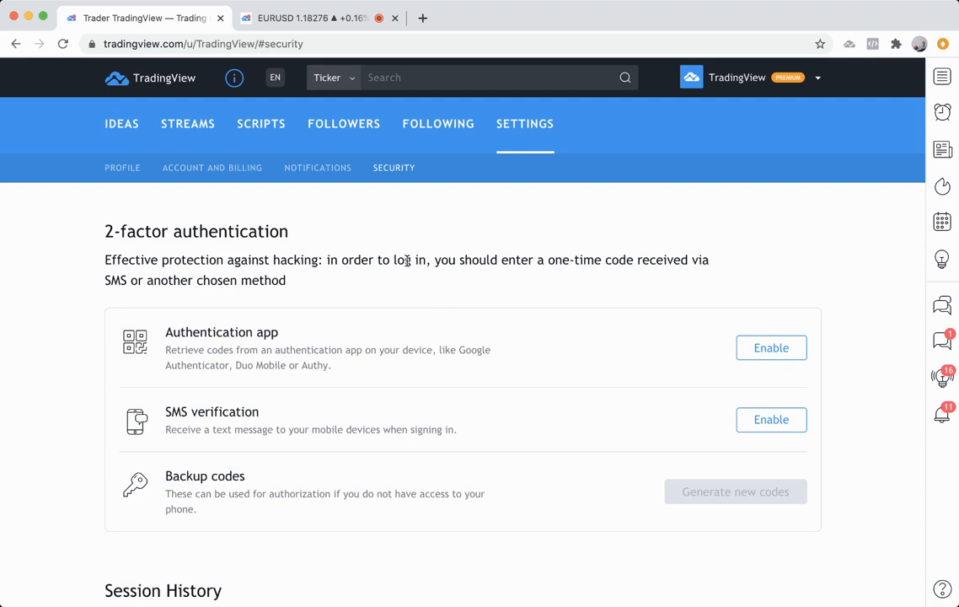
{"action": "mouse_move", "coordinate": [204, 430]}
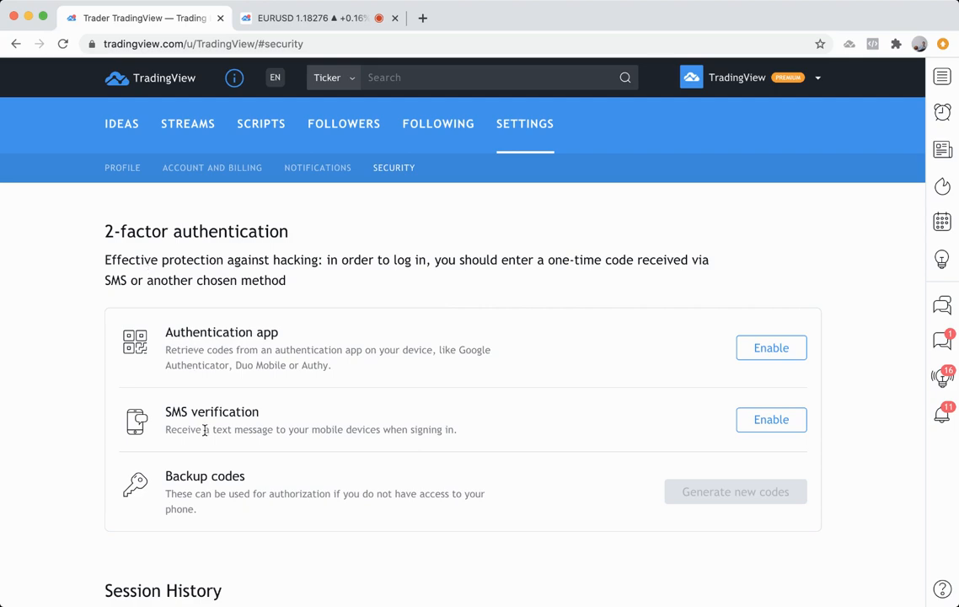
{"action": "left_click", "coordinate": [312, 17]}
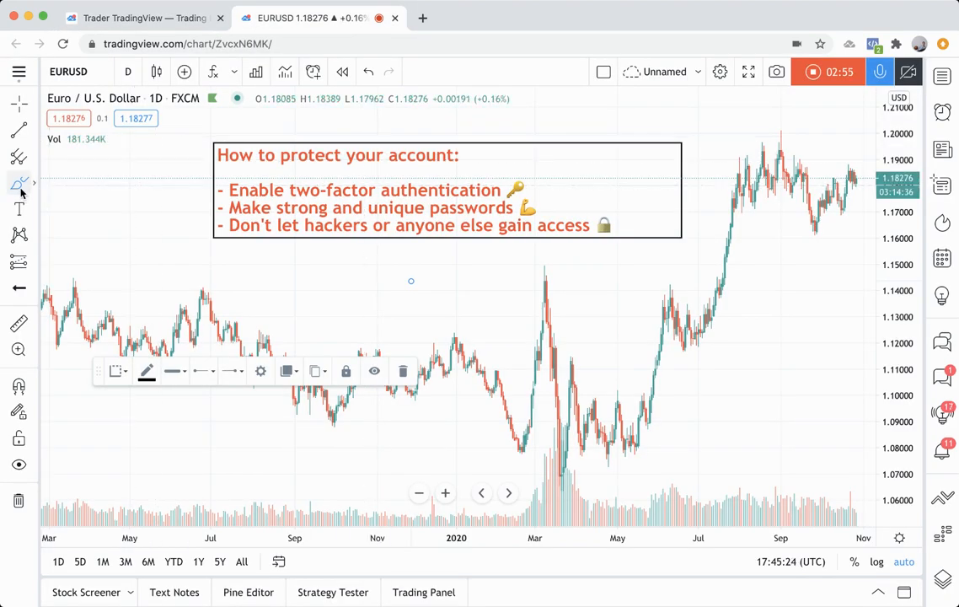
- Begin a marker line beside the two-factor authentication bullet
{"action": "left_click", "coordinate": [19, 183]}
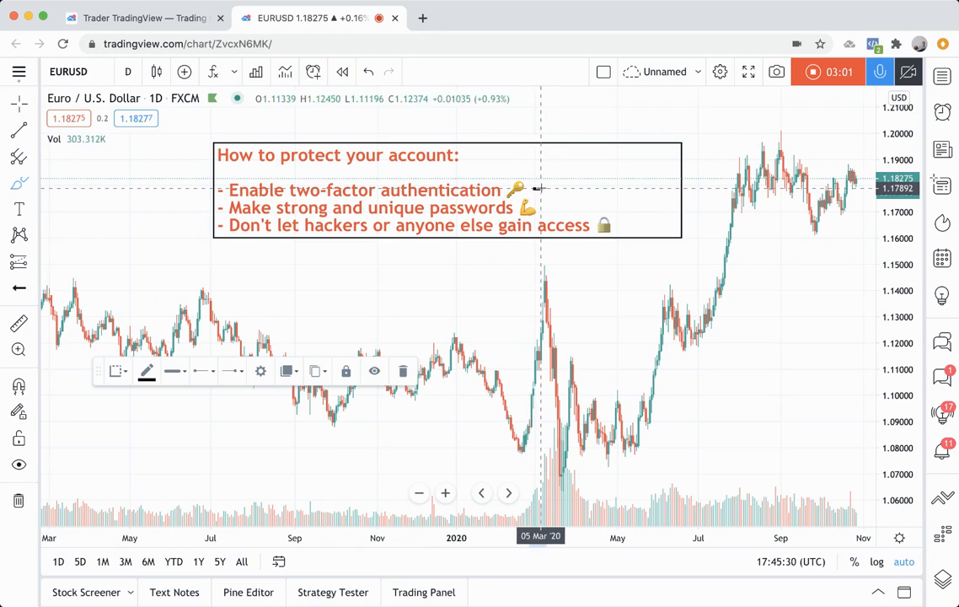
{"action": "mouse_move", "coordinate": [559, 209]}
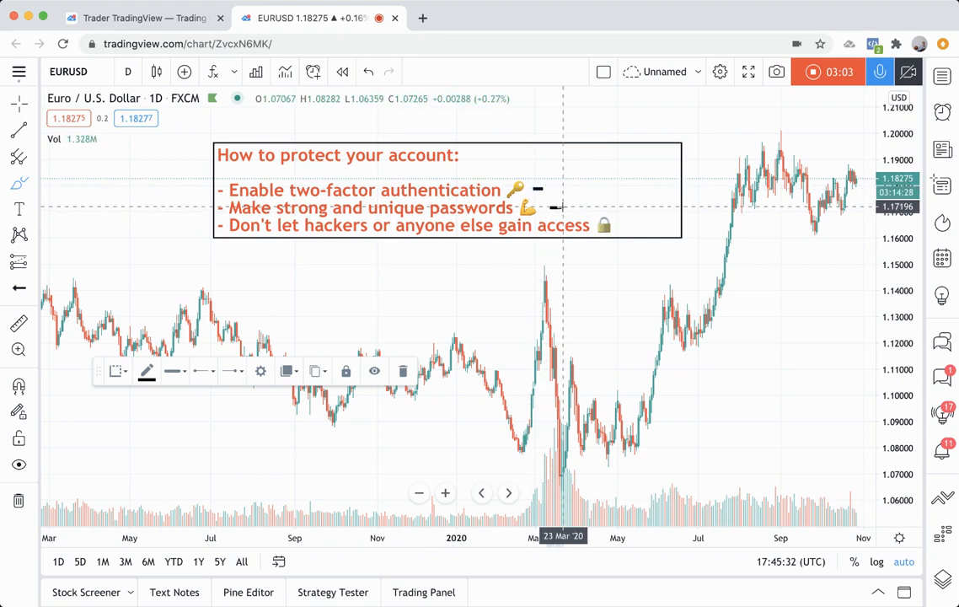
{"action": "mouse_move", "coordinate": [110, 182]}
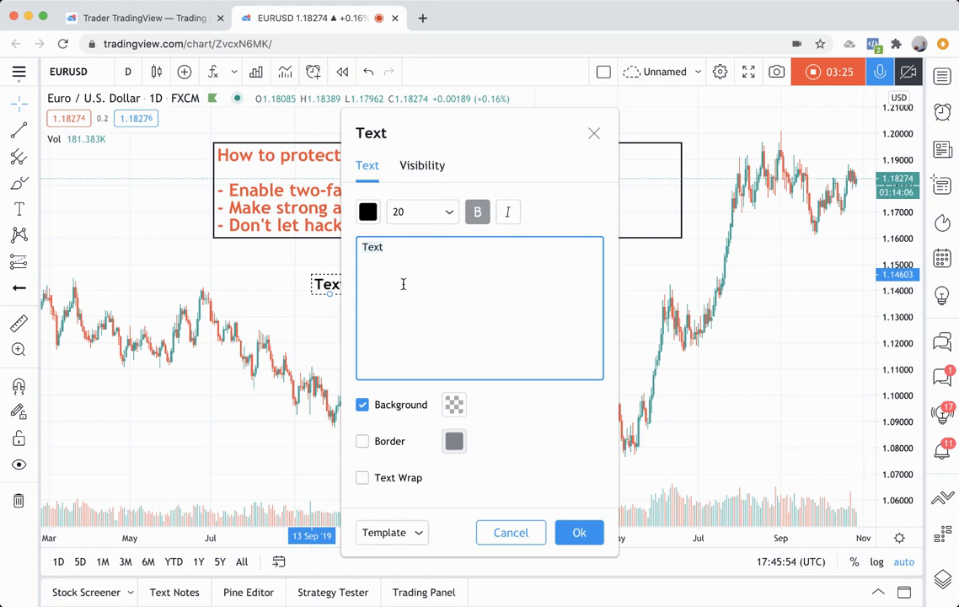
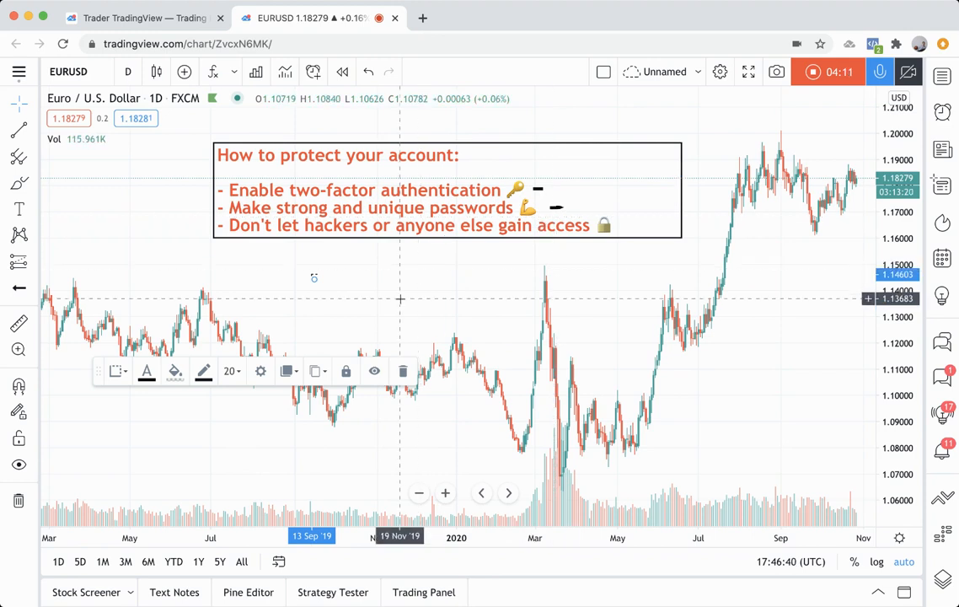
{"action": "mouse_move", "coordinate": [88, 187]}
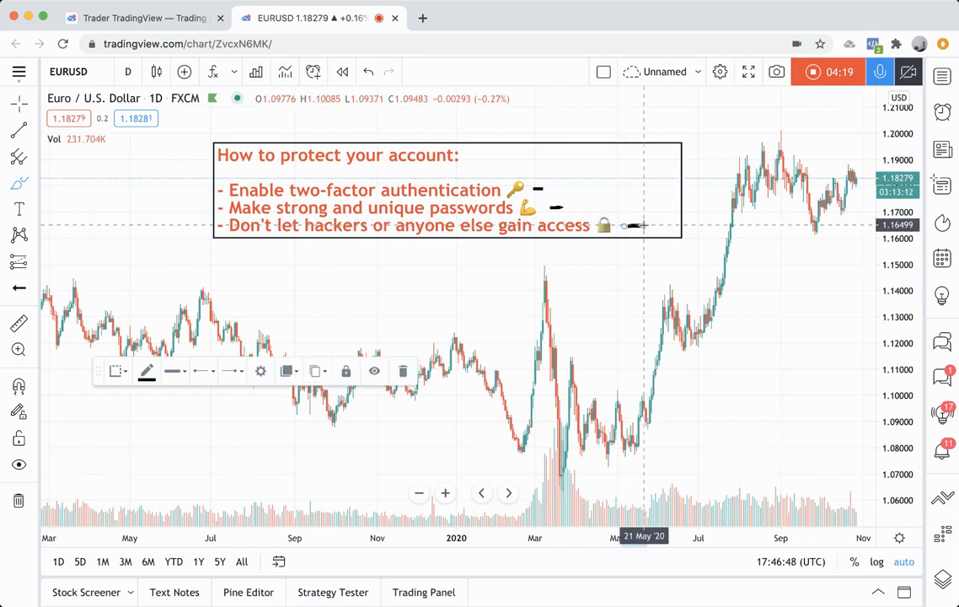
{"action": "mouse_move", "coordinate": [593, 257]}
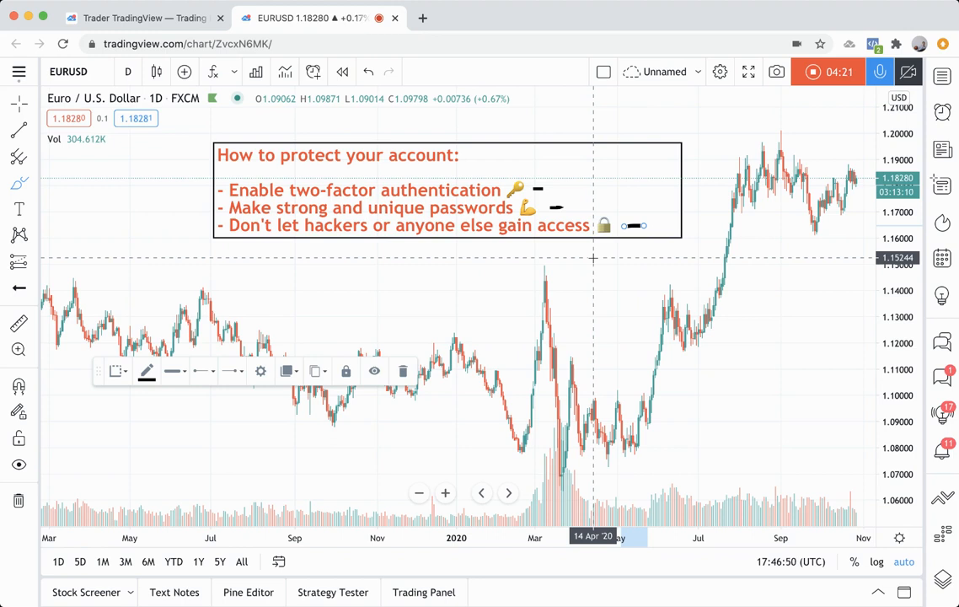
{"action": "mouse_move", "coordinate": [543, 260]}
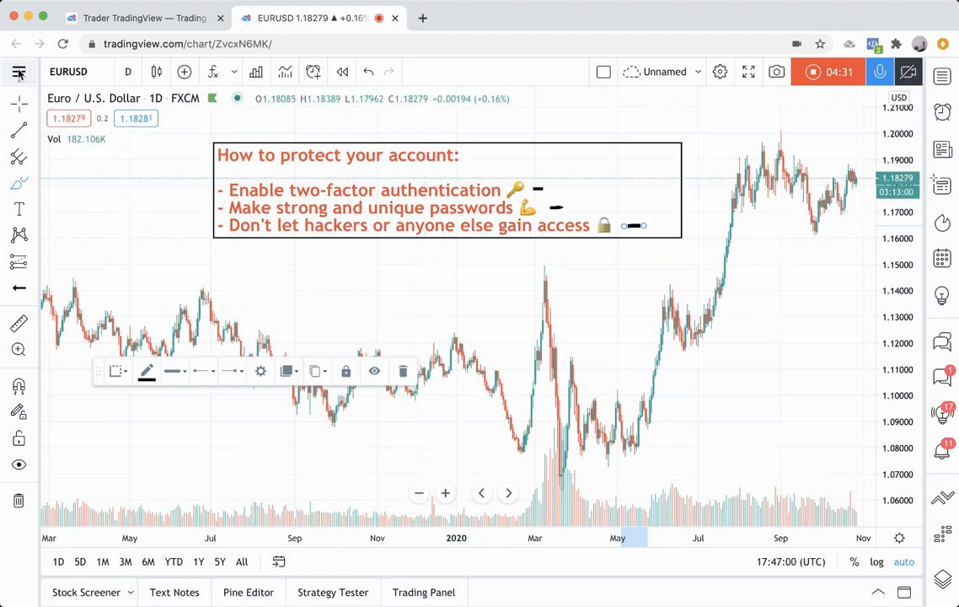
{"action": "left_click", "coordinate": [19, 70]}
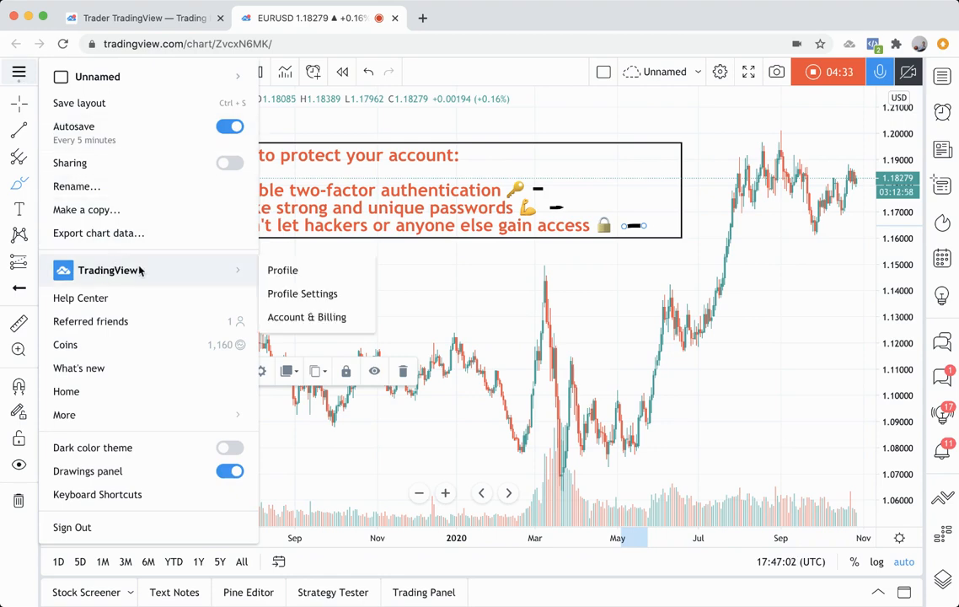
{"action": "mouse_move", "coordinate": [412, 293]}
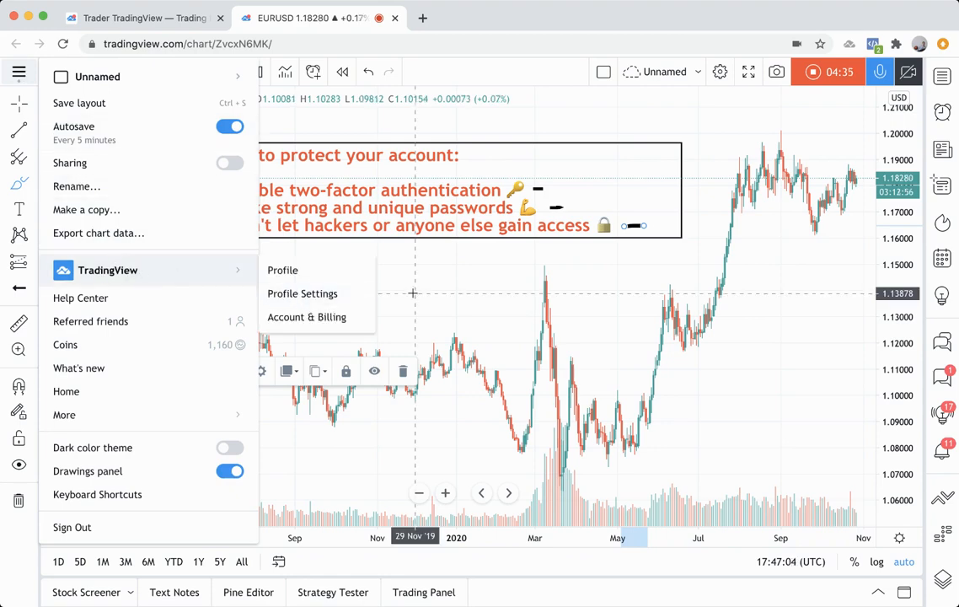
{"action": "left_click", "coordinate": [301, 293]}
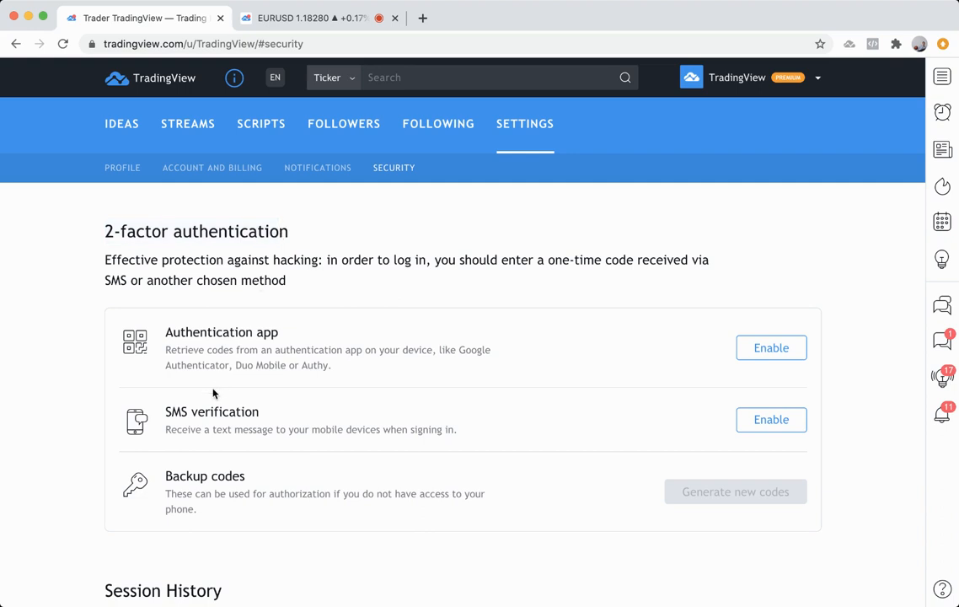
{"action": "mouse_move", "coordinate": [178, 357]}
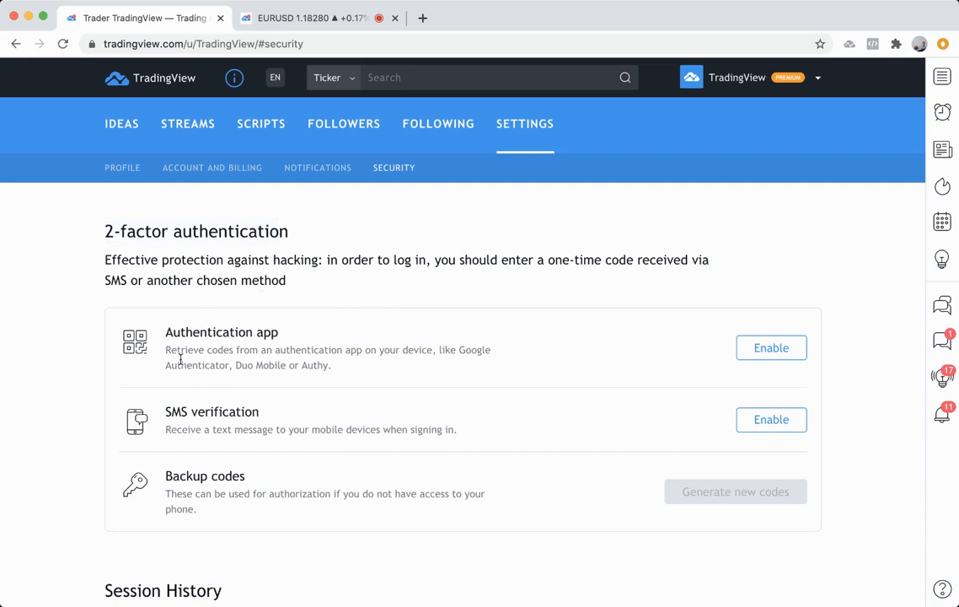
{"action": "mouse_move", "coordinate": [216, 411]}
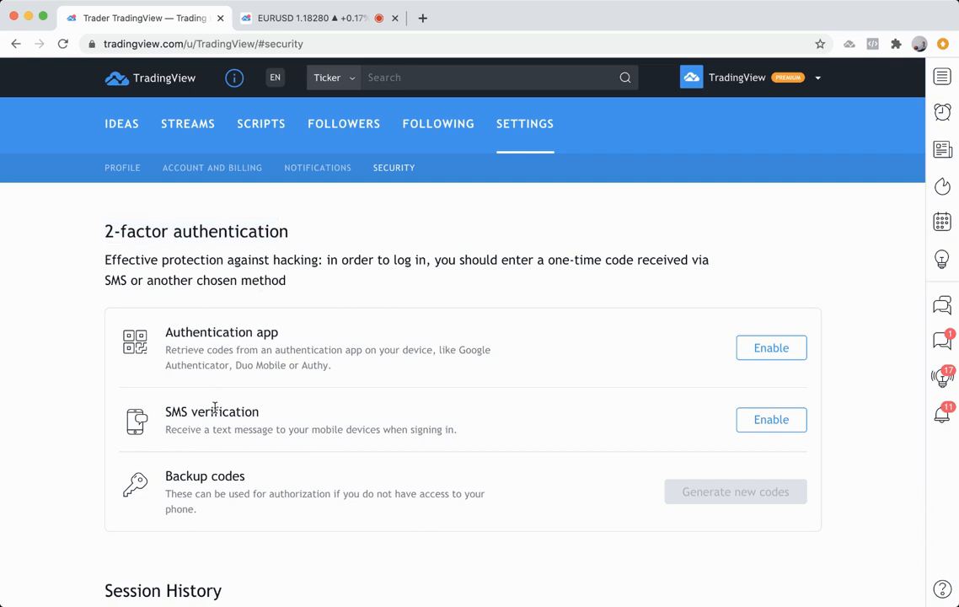
{"action": "mouse_move", "coordinate": [185, 401]}
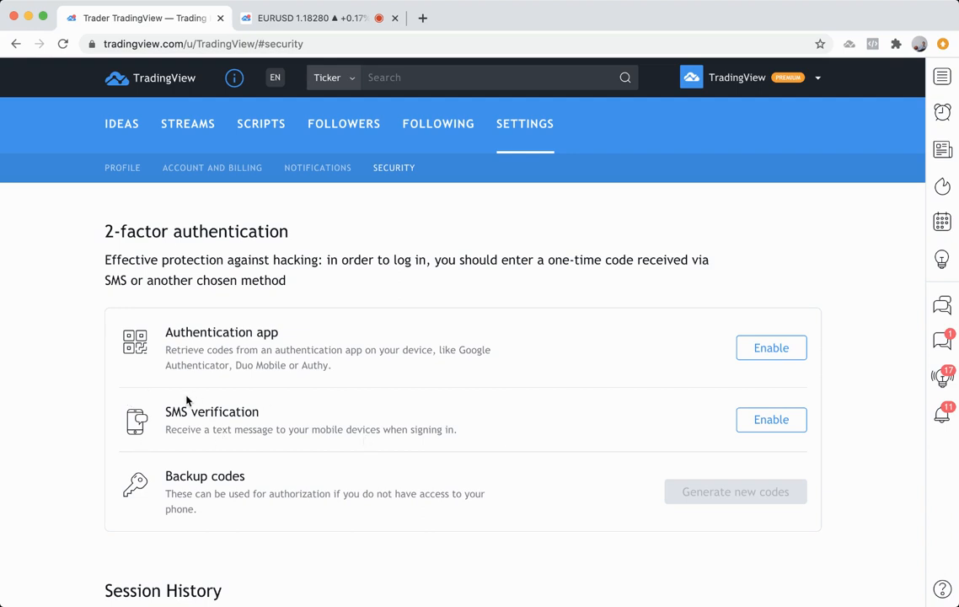
{"action": "mouse_move", "coordinate": [115, 428]}
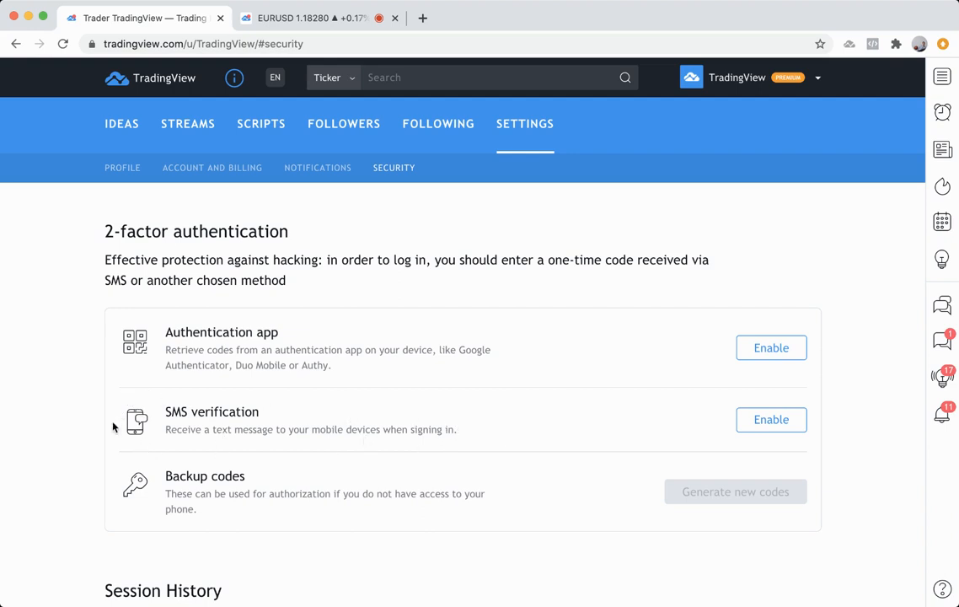
{"action": "mouse_move", "coordinate": [184, 445]}
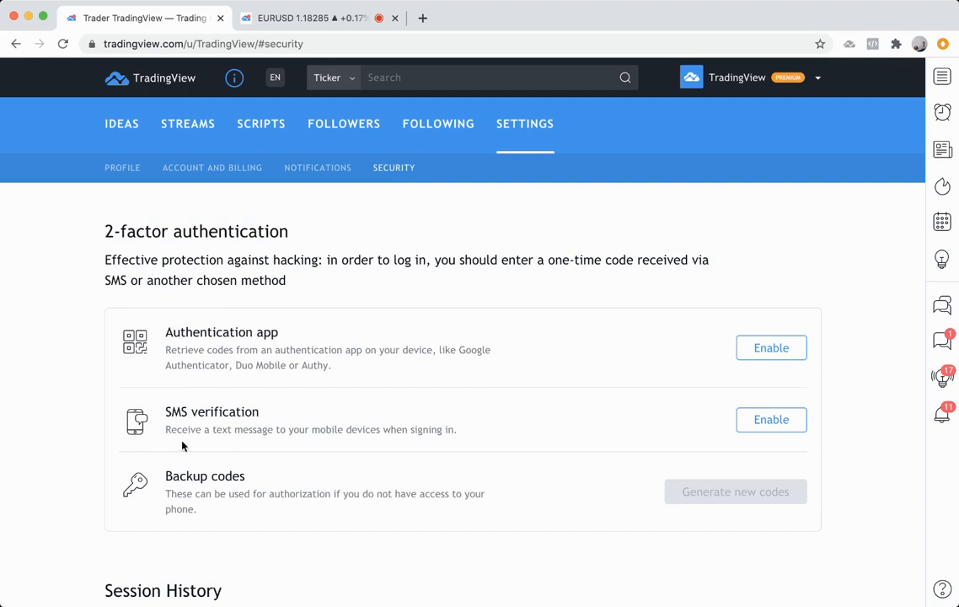
{"action": "left_click", "coordinate": [770, 418]}
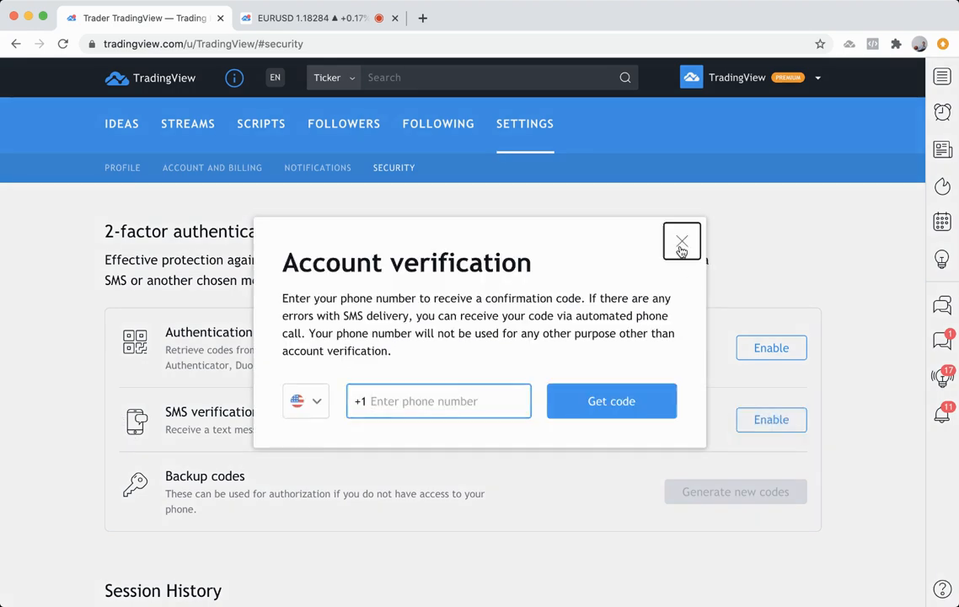
{"action": "left_click", "coordinate": [681, 242]}
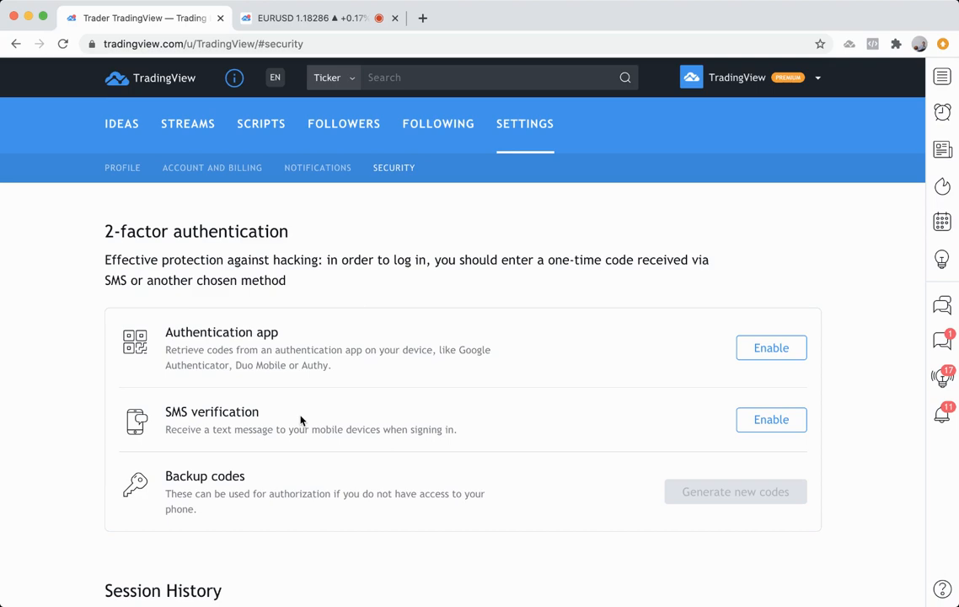
{"action": "scroll", "scroll_direction": "up", "scroll_amount": 3}
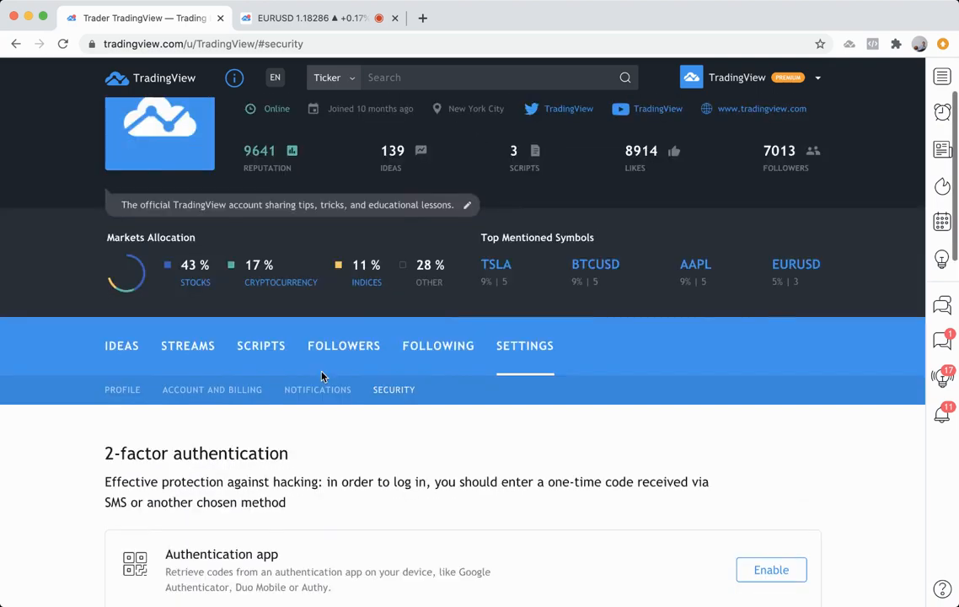
{"action": "scroll", "scroll_direction": "up", "scroll_amount": 3}
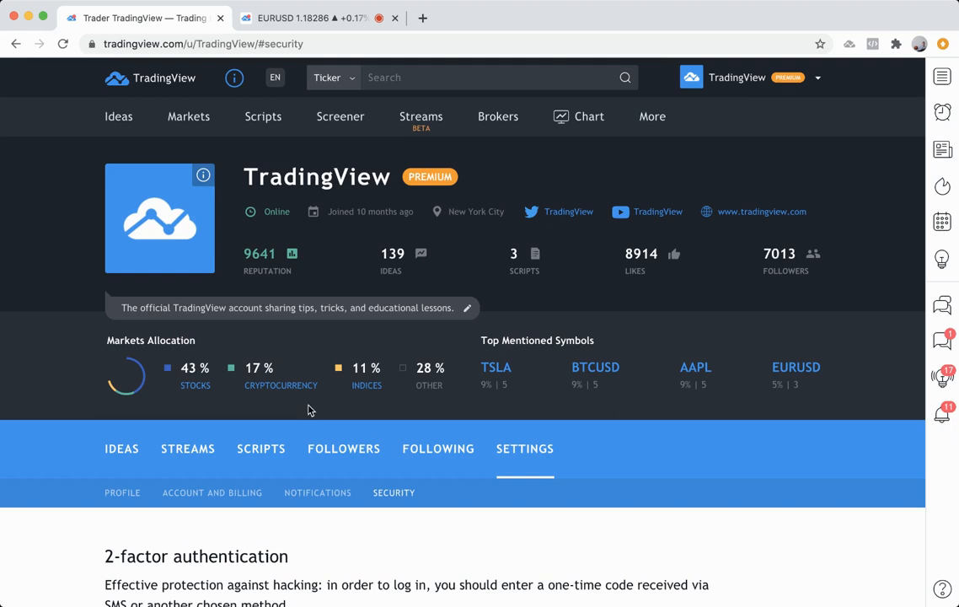
{"action": "left_click", "coordinate": [121, 448]}
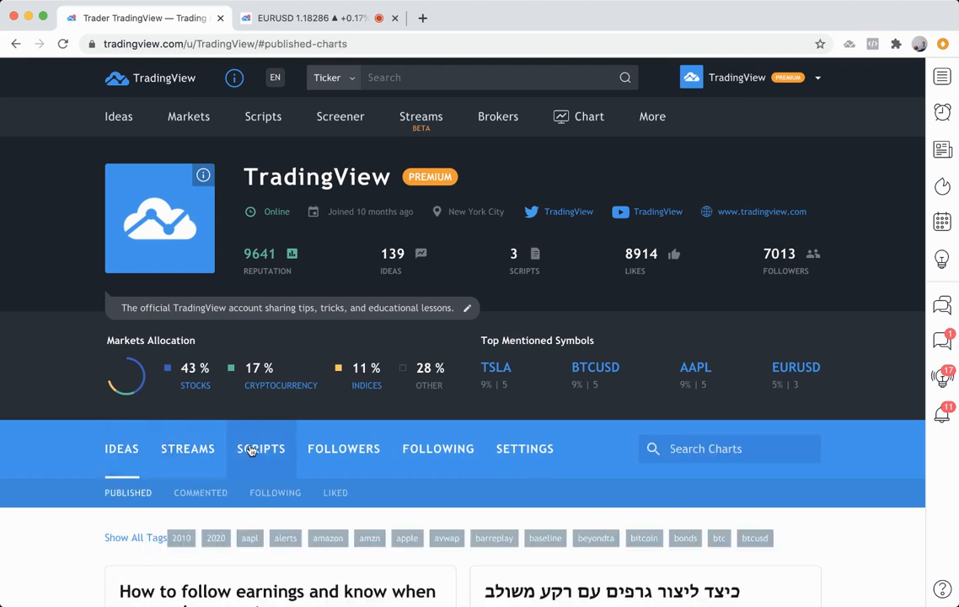
{"action": "left_click", "coordinate": [261, 449]}
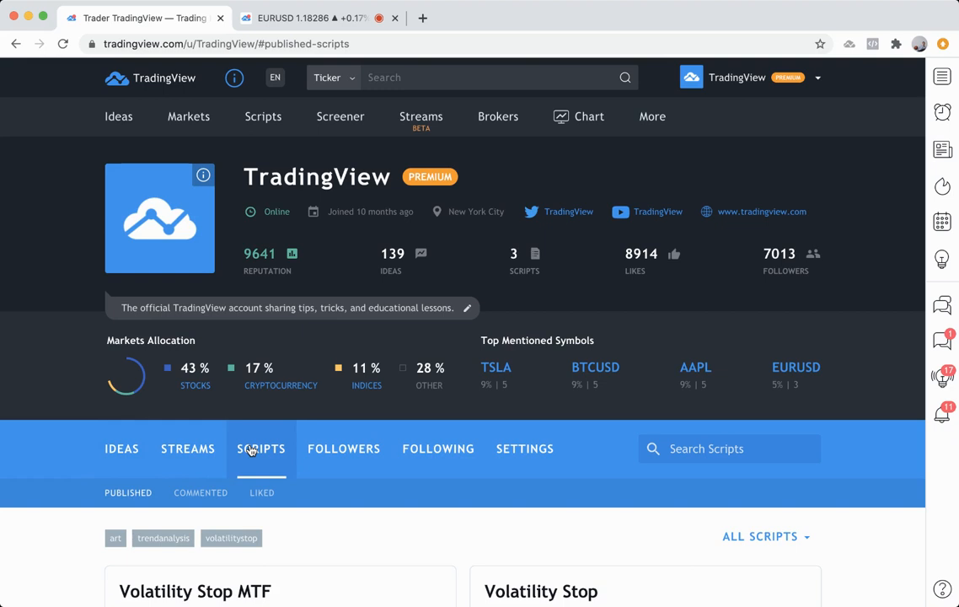
{"action": "mouse_move", "coordinate": [461, 182]}
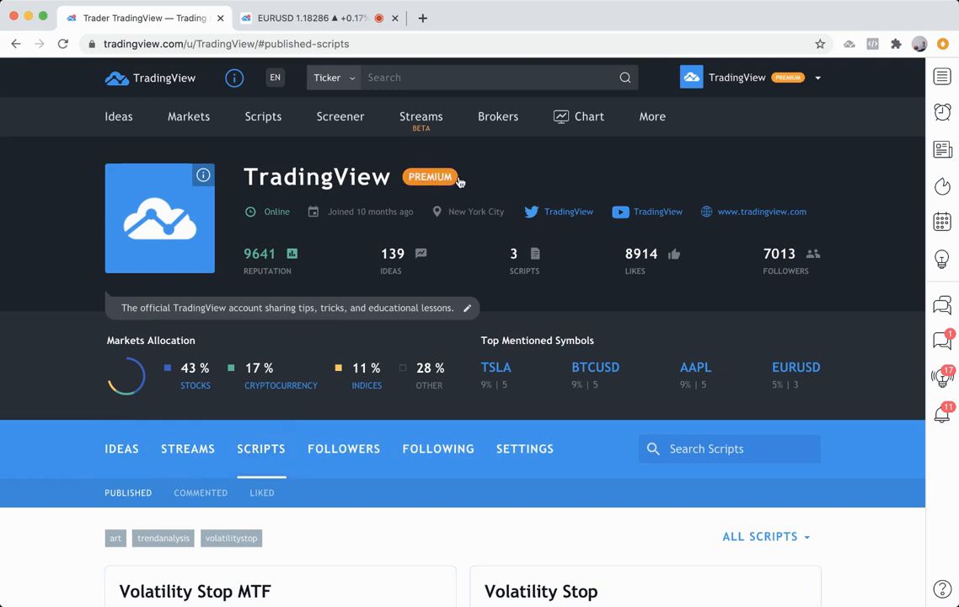
{"action": "mouse_move", "coordinate": [430, 177]}
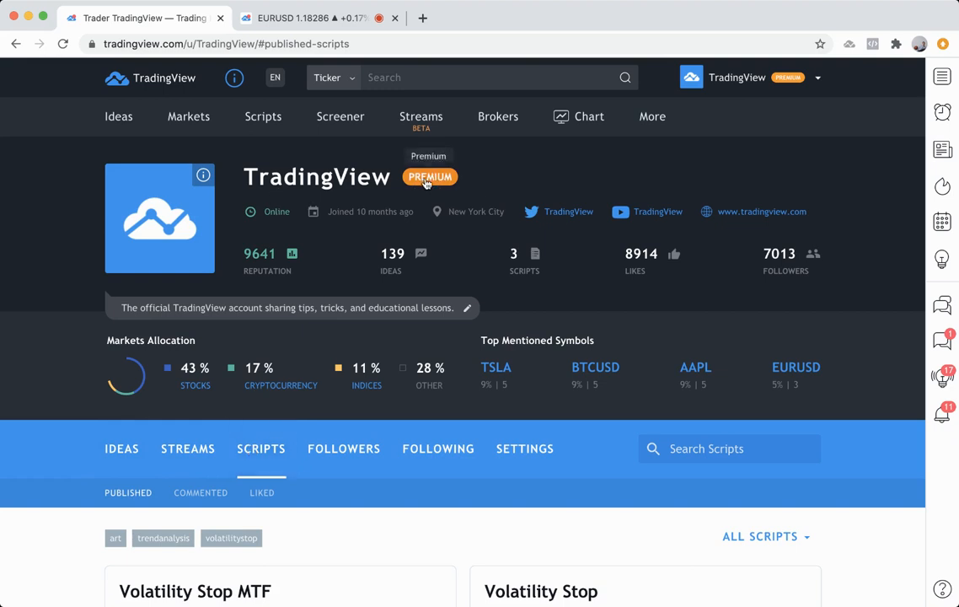
{"action": "mouse_move", "coordinate": [435, 177]}
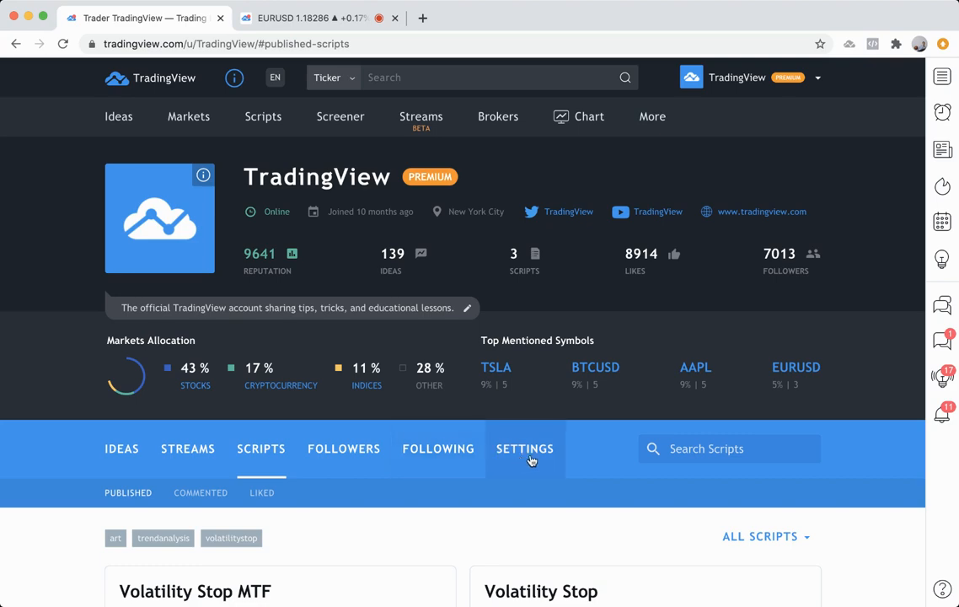
{"action": "left_click", "coordinate": [524, 448]}
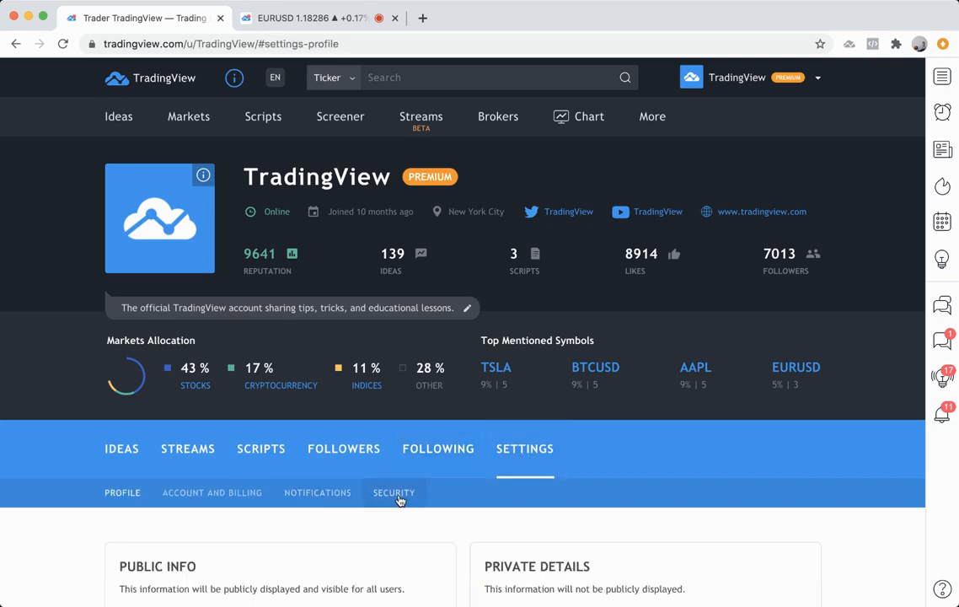
{"action": "left_click", "coordinate": [394, 492]}
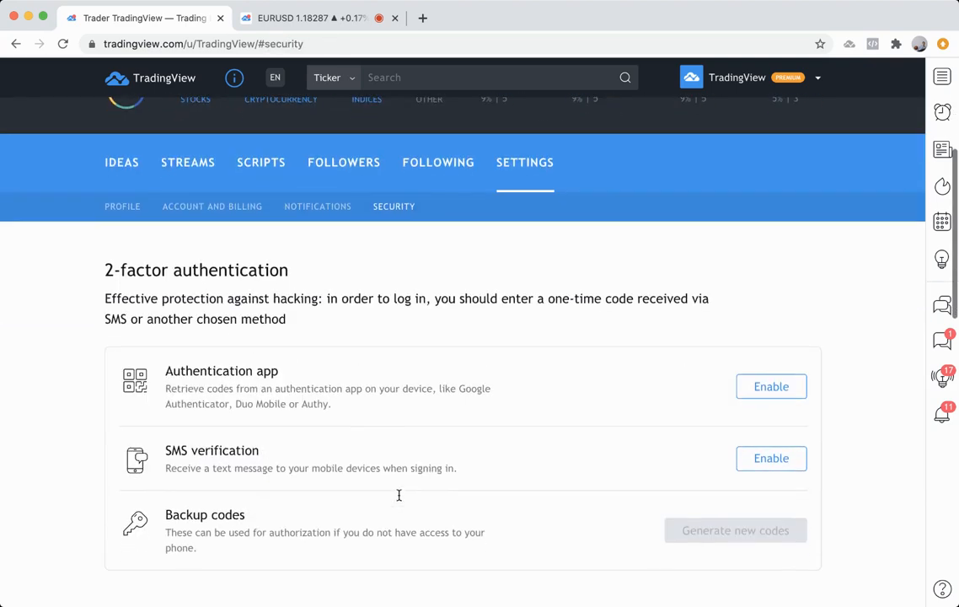
{"action": "left_click", "coordinate": [304, 16]}
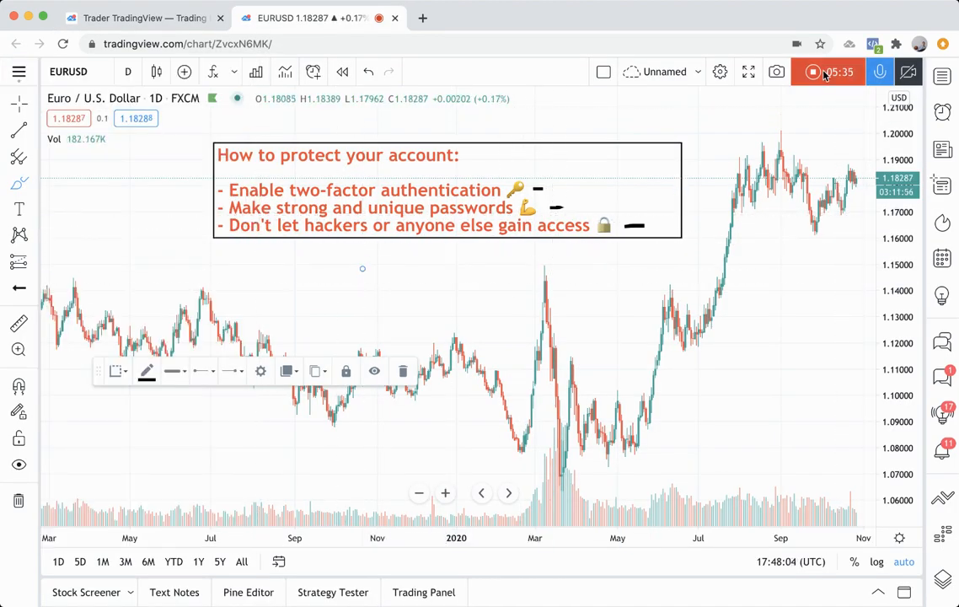
{"action": "mouse_move", "coordinate": [829, 71]}
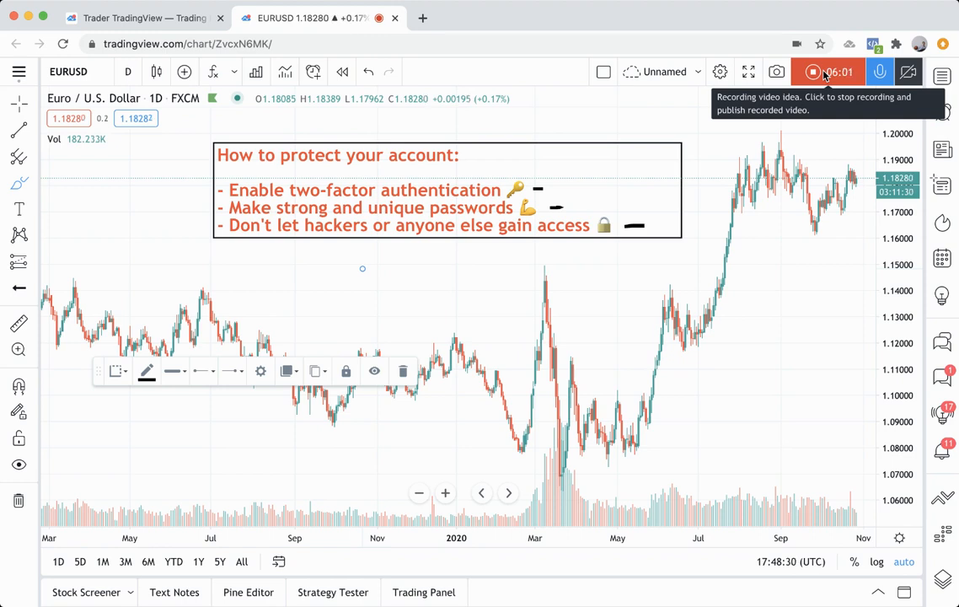
{"action": "mouse_move", "coordinate": [549, 293]}
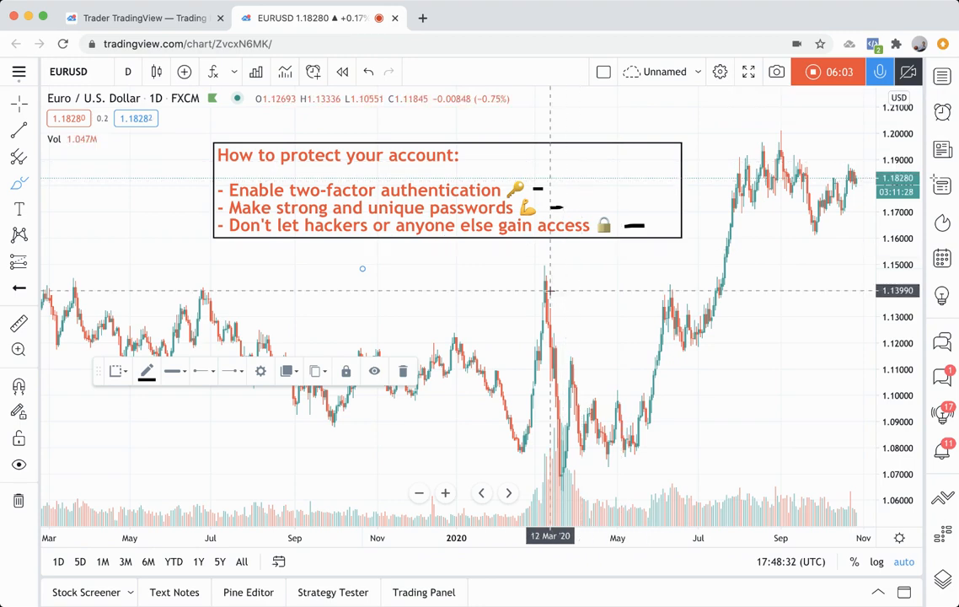
- Scroll the EURUSD chart left to adjust the view of the note
{"action": "scroll", "scroll_direction": "left", "scroll_amount": 3}
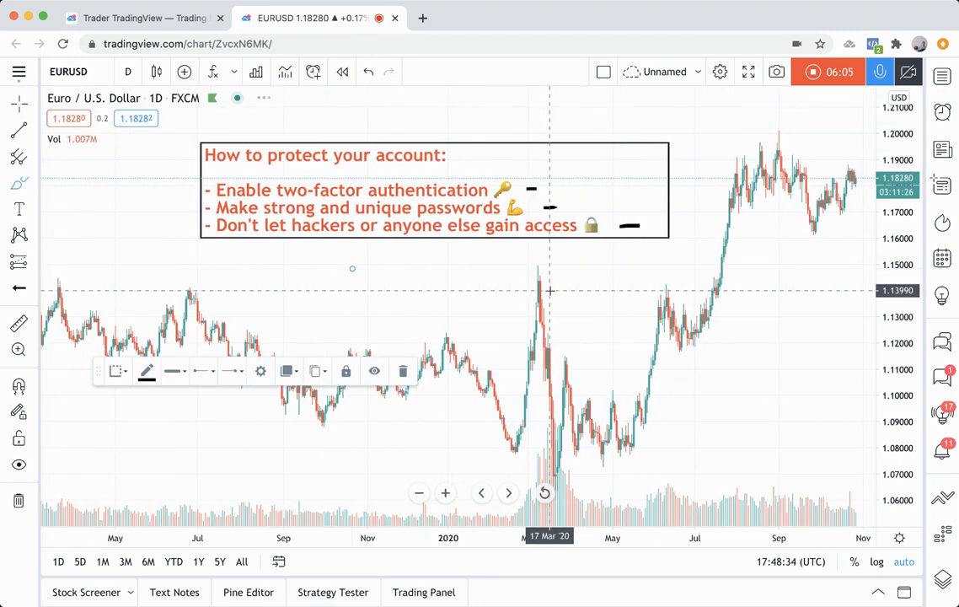
{"action": "mouse_move", "coordinate": [701, 139]}
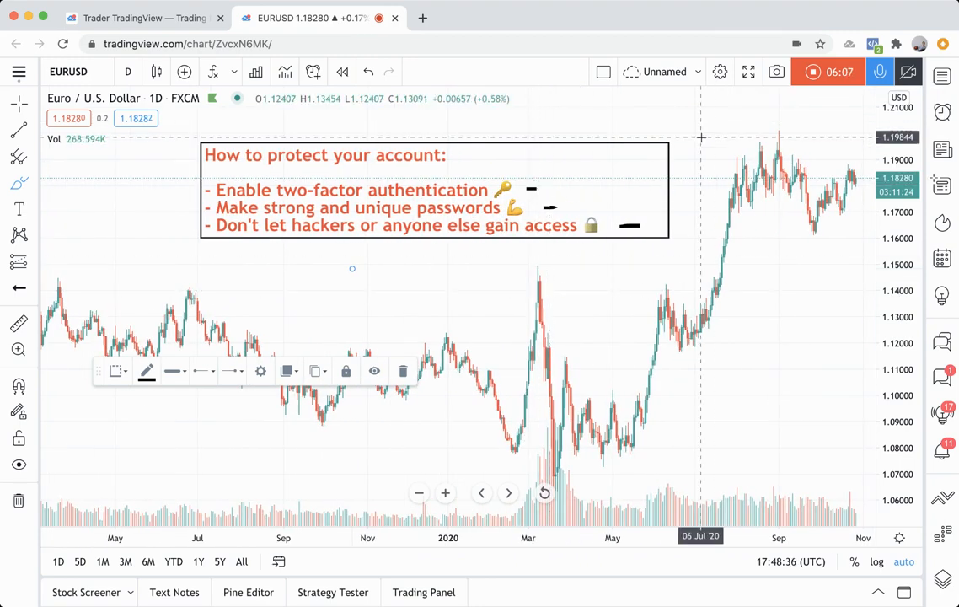